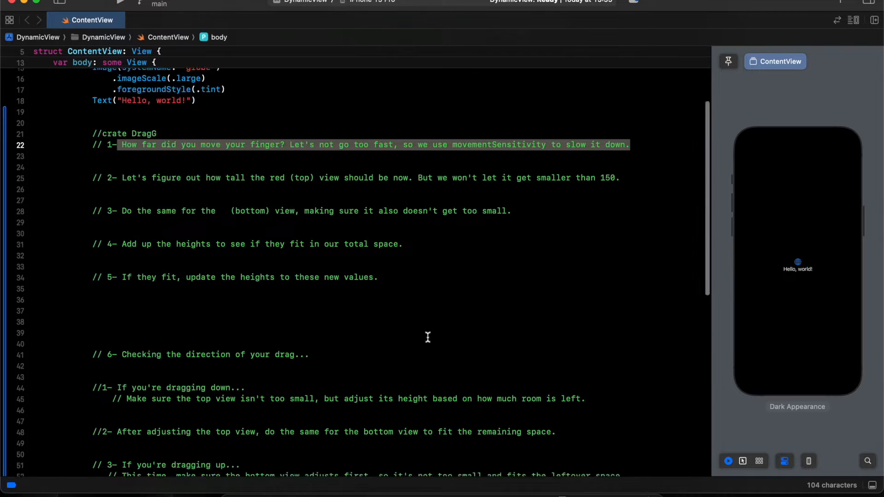
Replace the Hello world content with a red RectangleView stacked above a blue one.
scroll(down, 3)
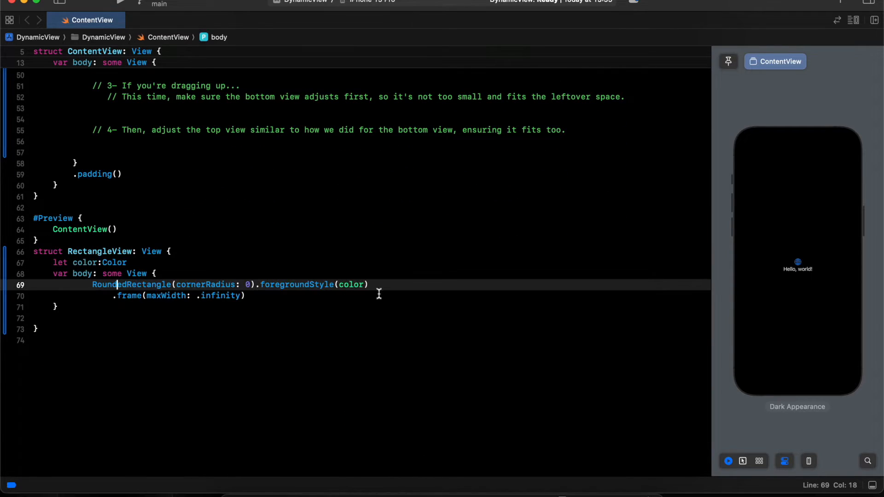
triple_click(170, 295)
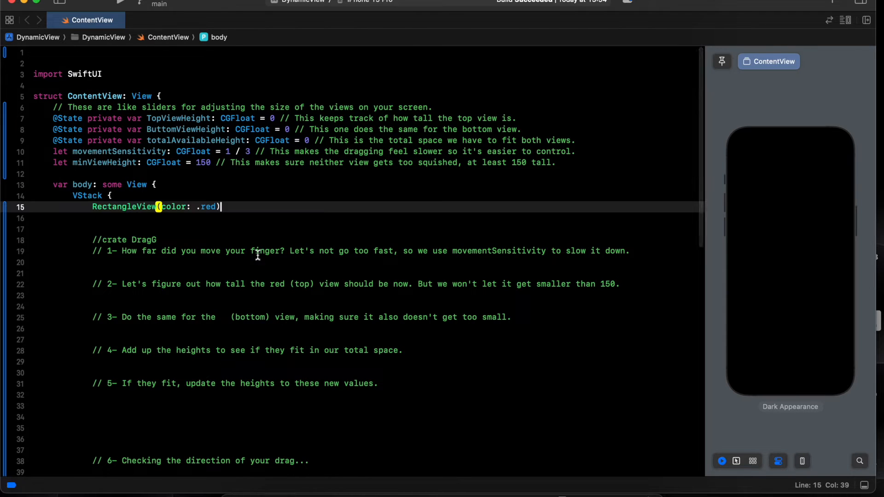
scroll(down, 3)
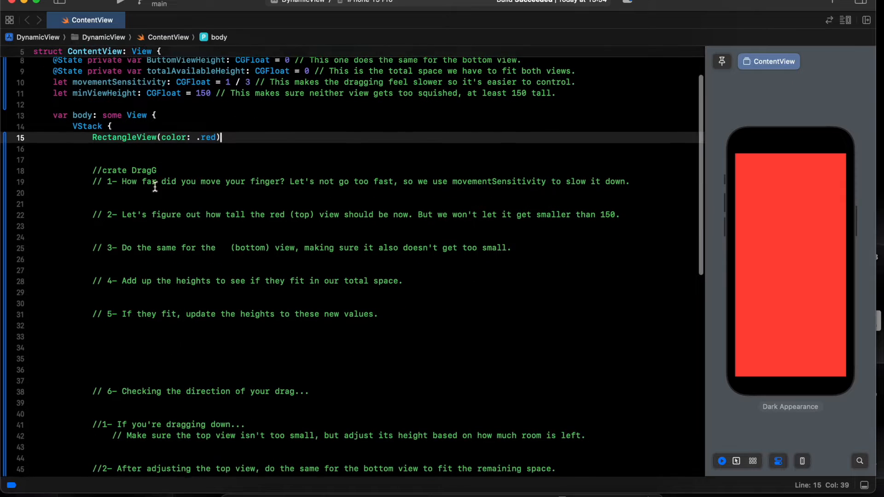
scroll(down, 3)
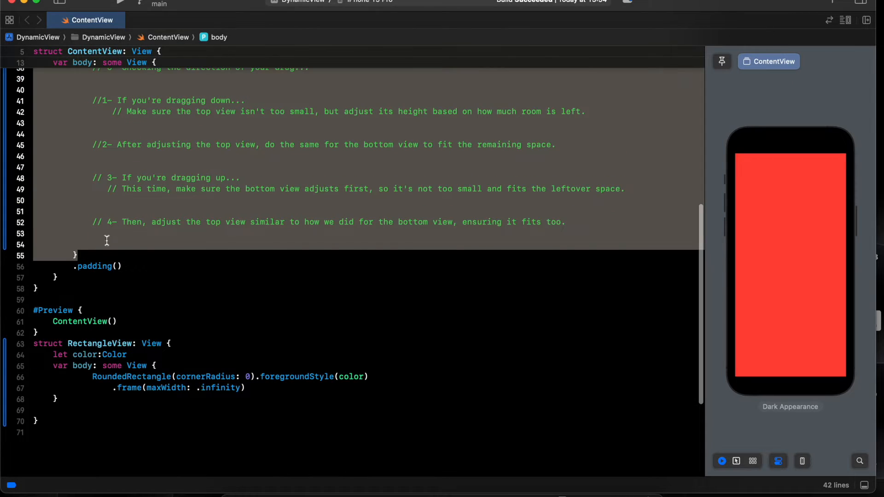
text(RectangleView(color: .red))
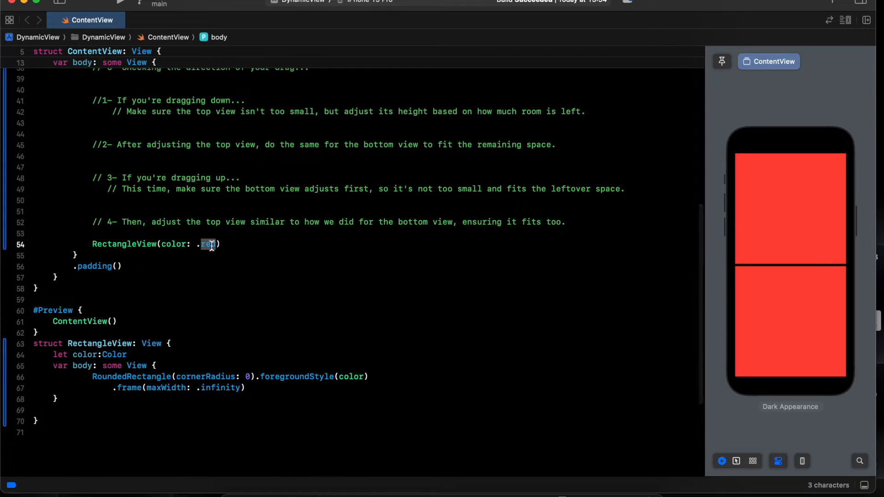
text(blue)
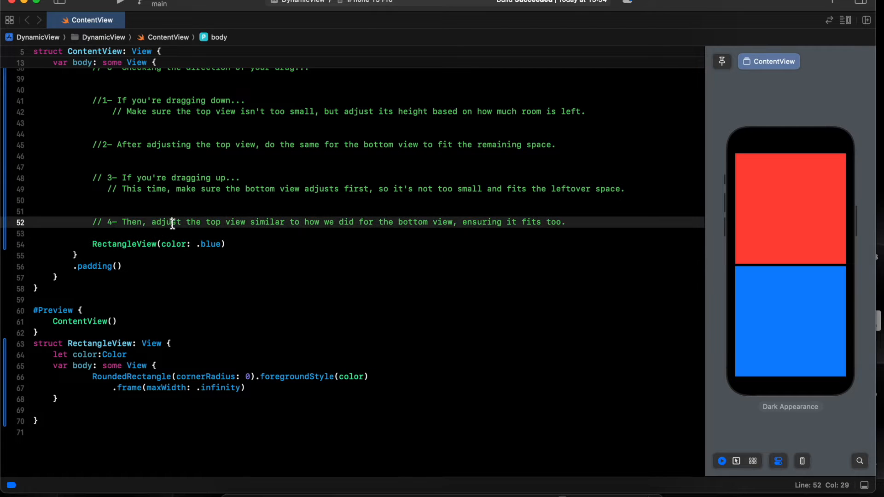
Add .frame(height:) modifiers binding the views to ButtomViewHeight and TopViewHeight.
text(.frame(height: 100)
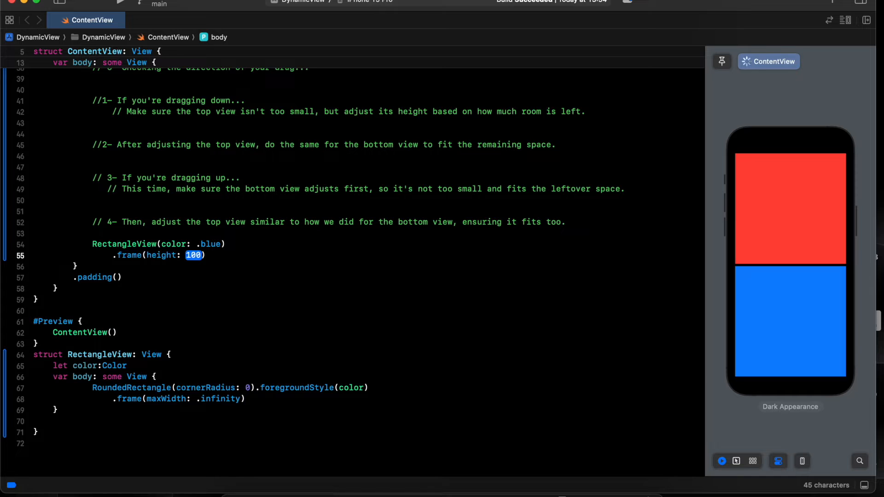
text(but)
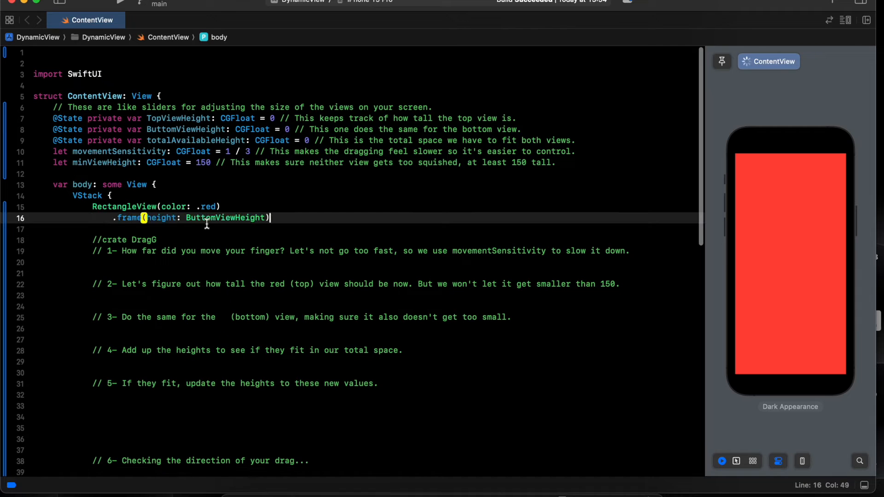
text(t)
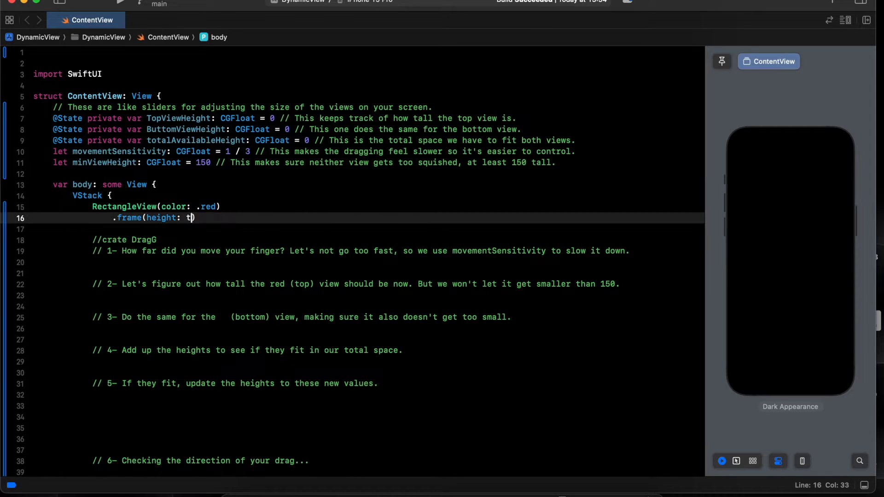
text(opViewHeight)
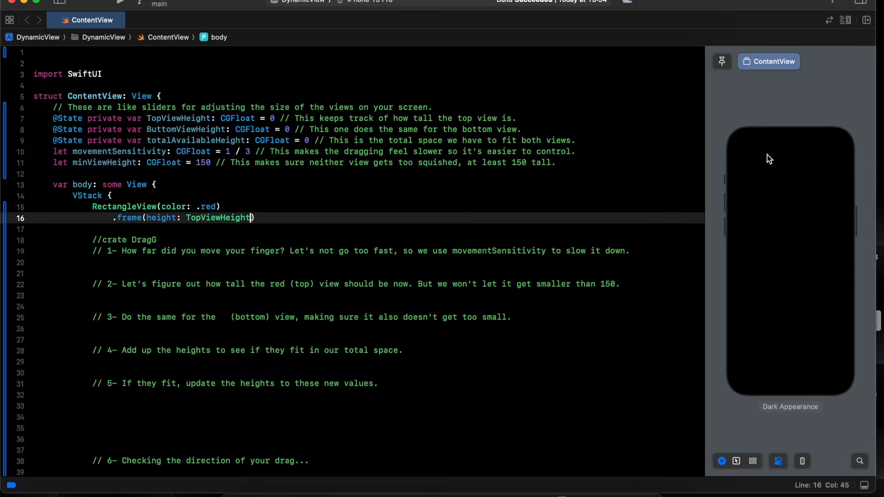
Wrap the VStack in a GeometryReader whose closure takes a geo parameter.
click(82, 195)
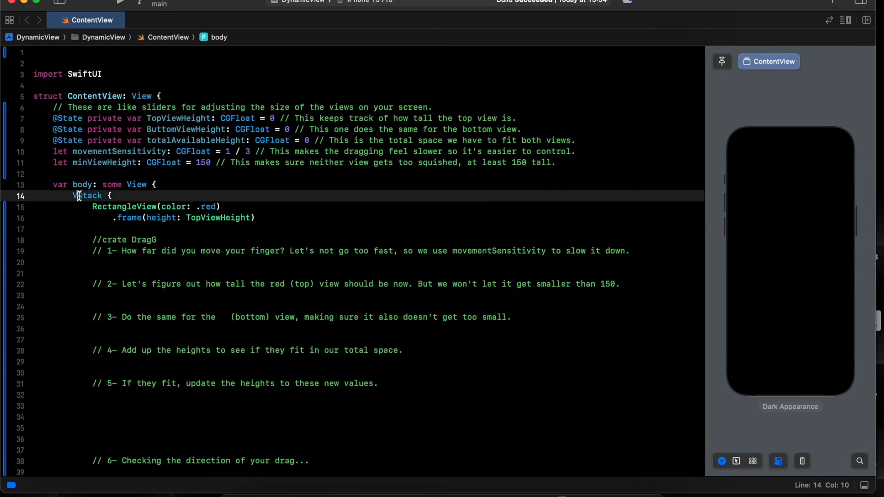
right_click(87, 196)
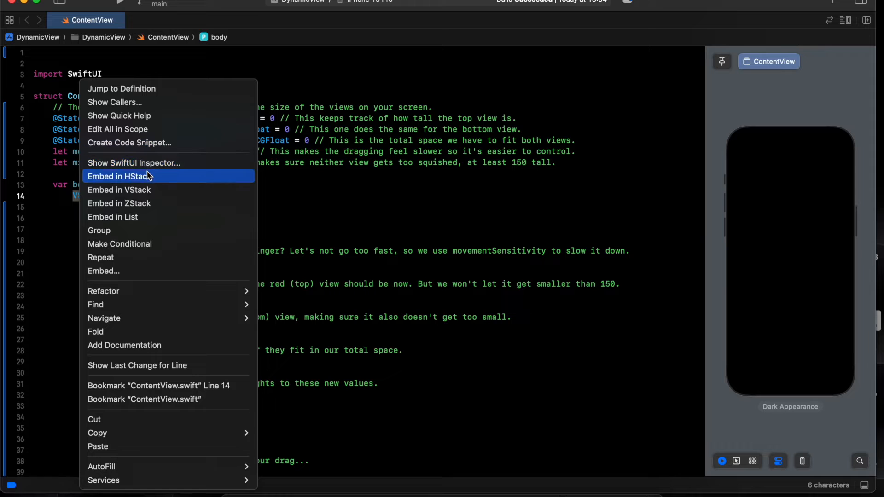
click(118, 175)
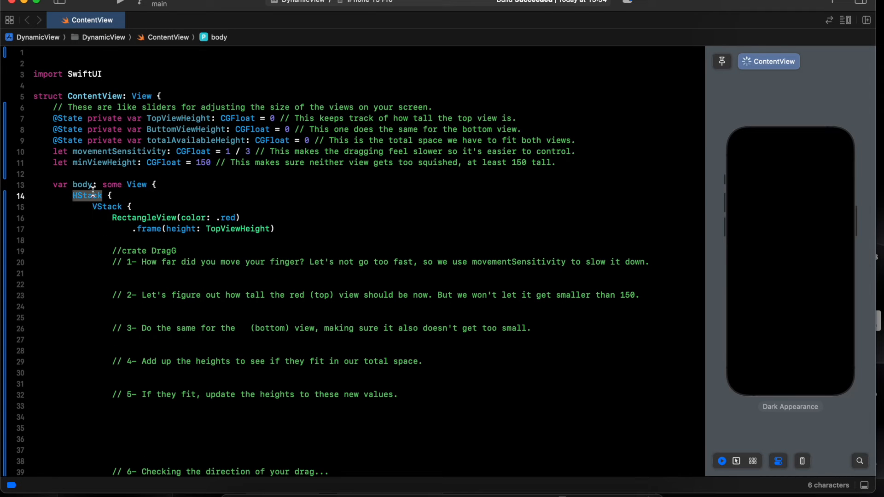
text(GeometryReader)
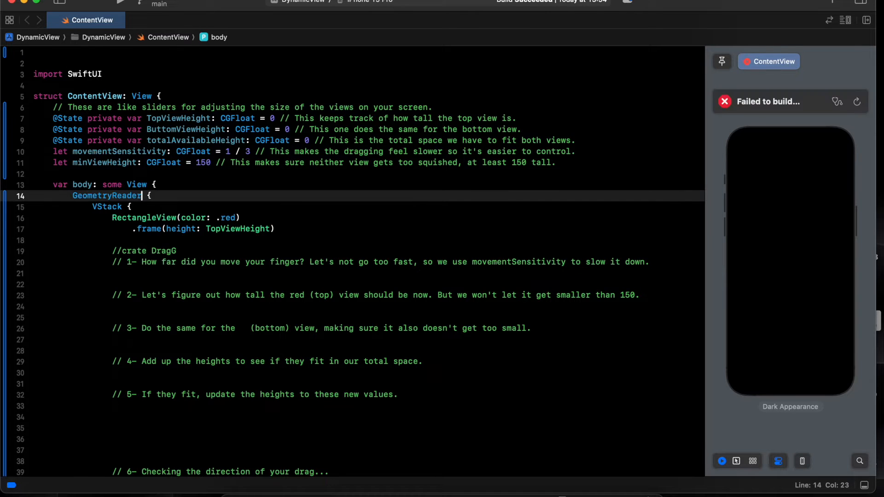
text(geo in)
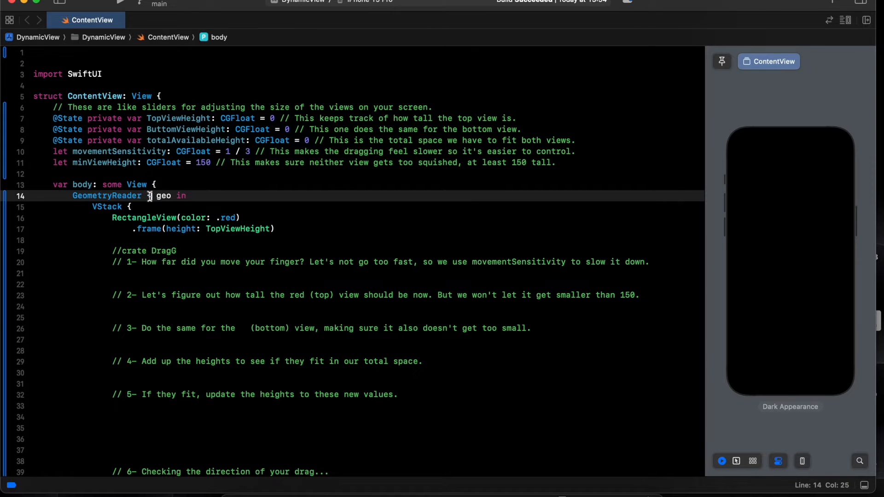
Add an onAppear block setting totalAvailableHeight = geo.size.height.
scroll(down, 3)
text(.onAppear()
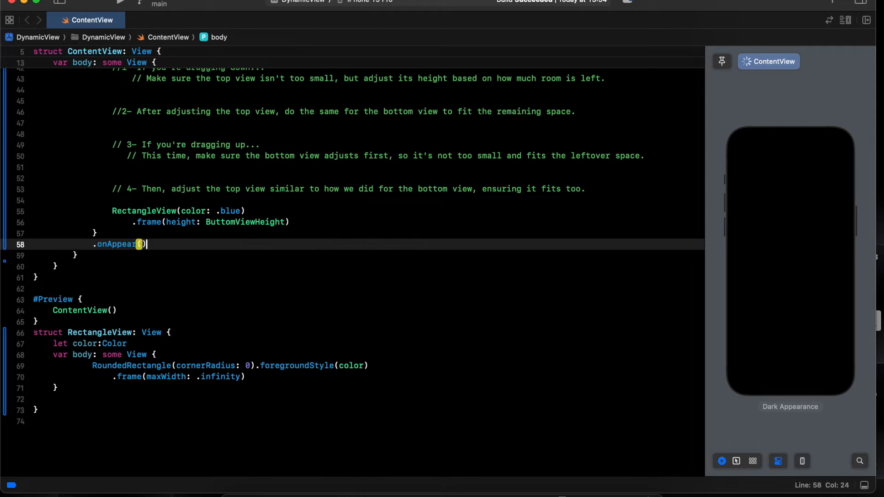
text({)
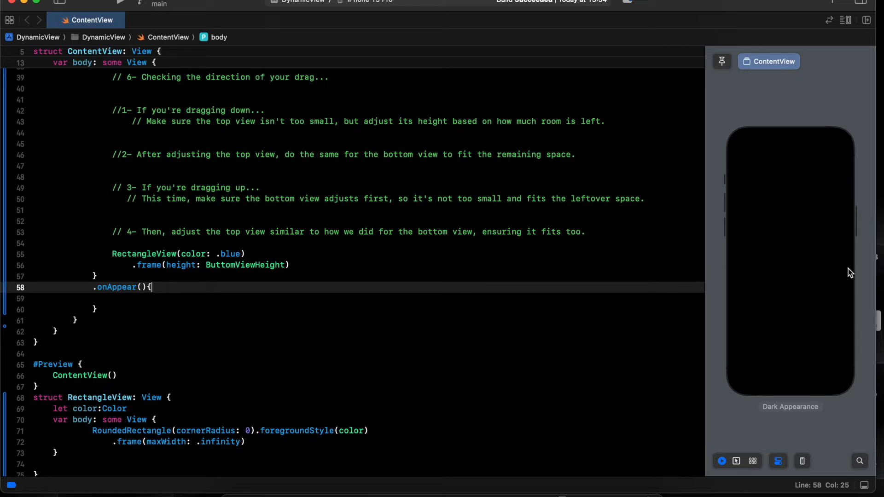
key(enter)
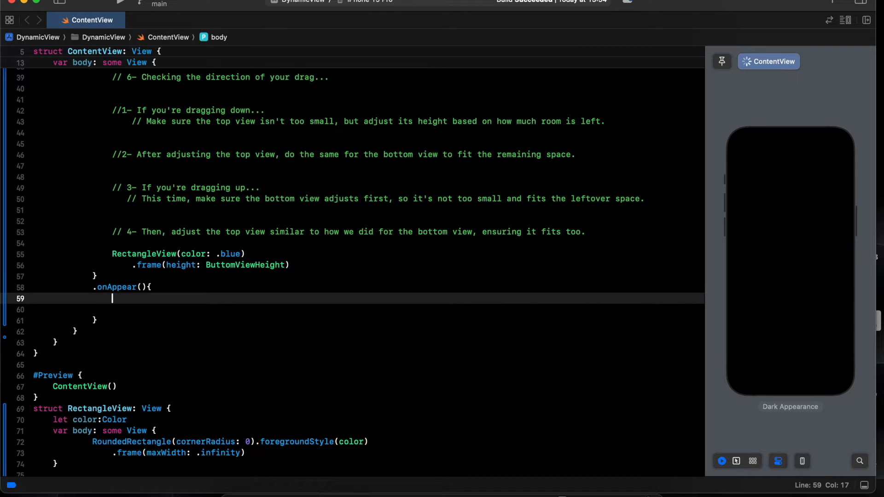
text(tot)
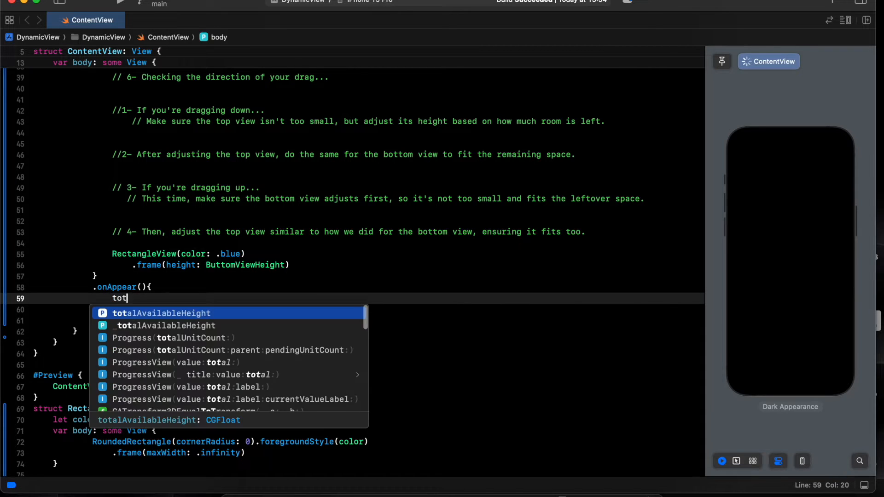
key(tab)
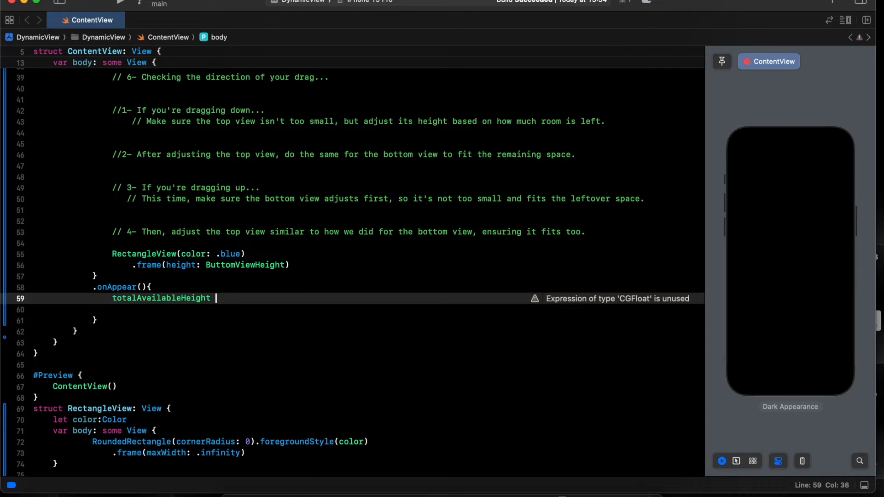
text(= geo)
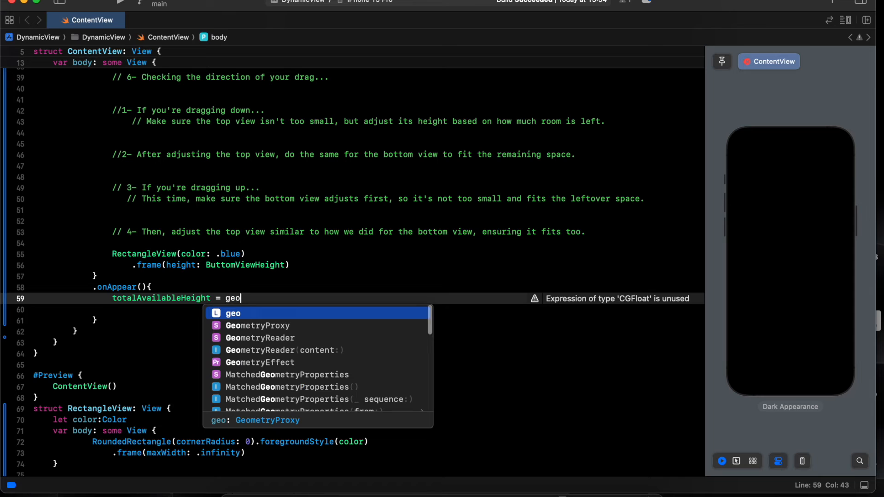
text(.size.height)
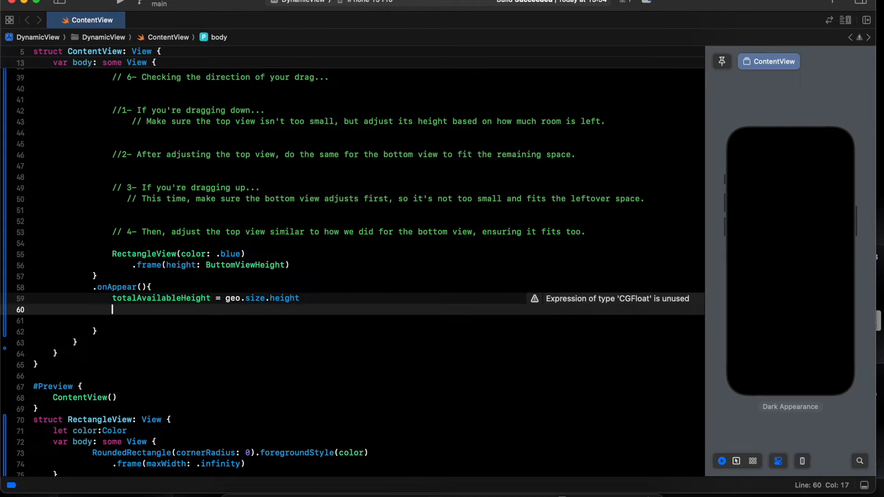
Set TopViewHeight to totalAvailableHeight / 2 and assign ButtomViewHeight from totalAvailableHeight.
text(TopViewHeight)
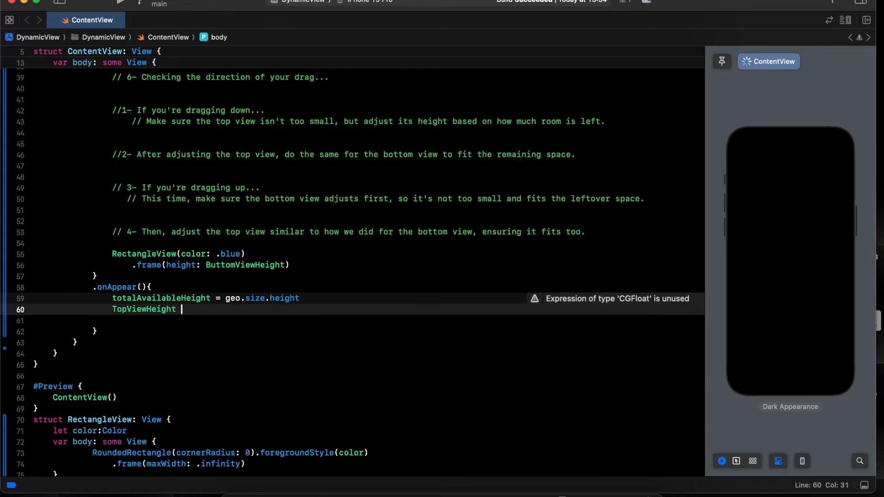
text(= totalAvailableHeight)
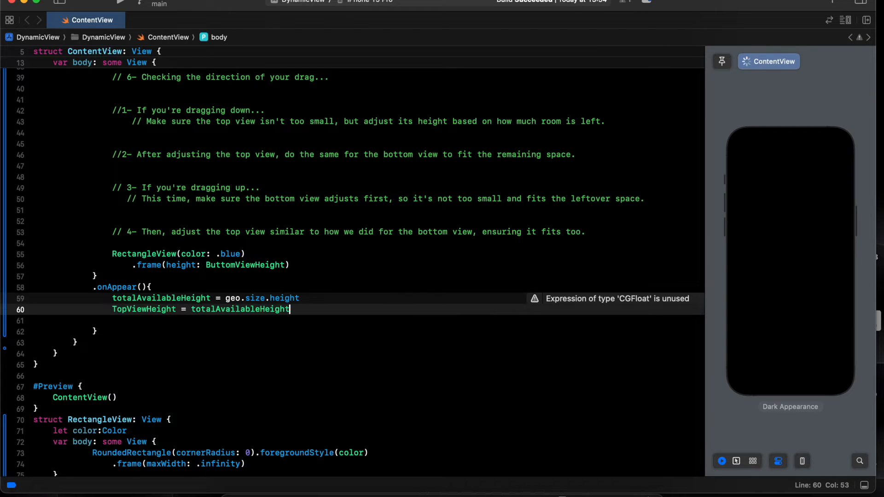
text(/ 2)
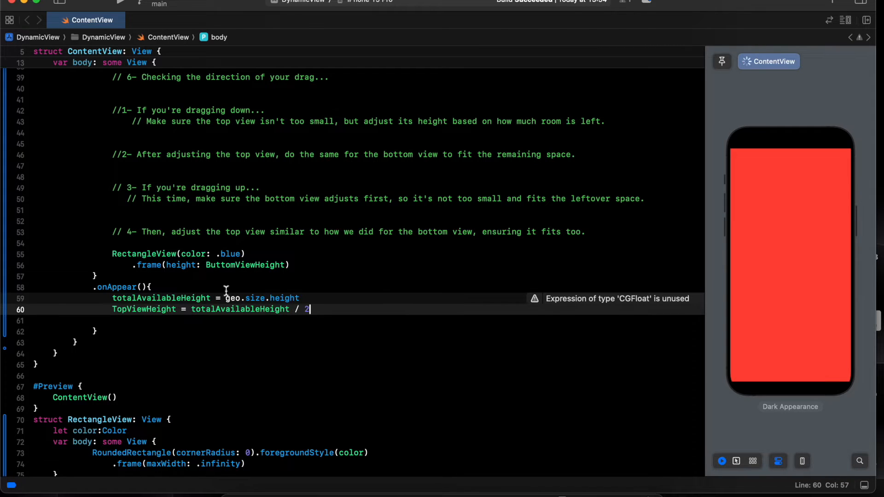
text(but)
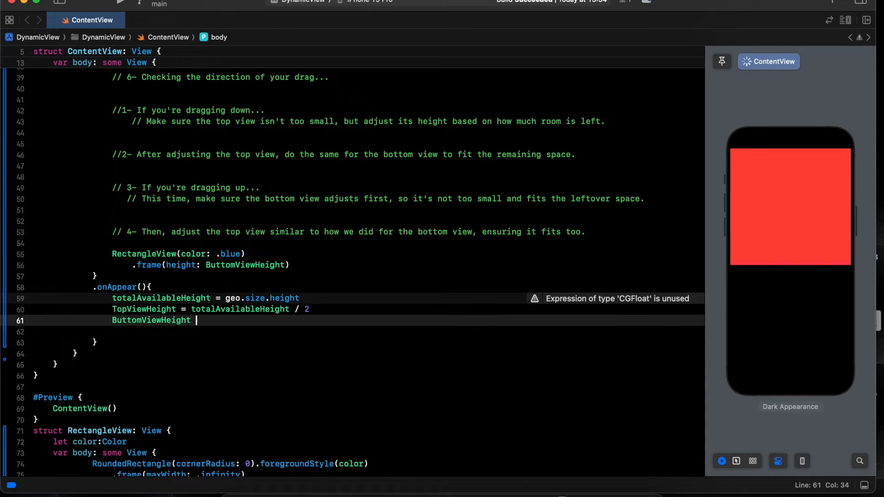
text(= totalAvailableHeight)
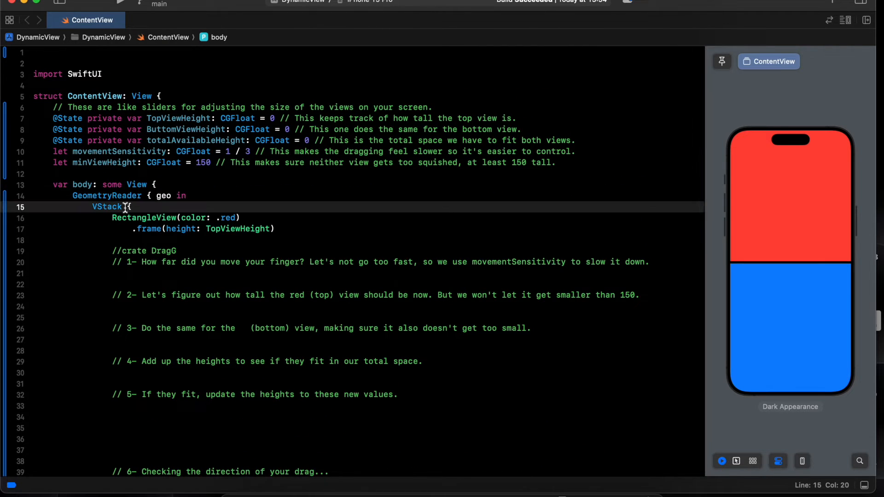
Give the VStack spacing: 0 and try moving the divider in the preview.
text((spacing:0)
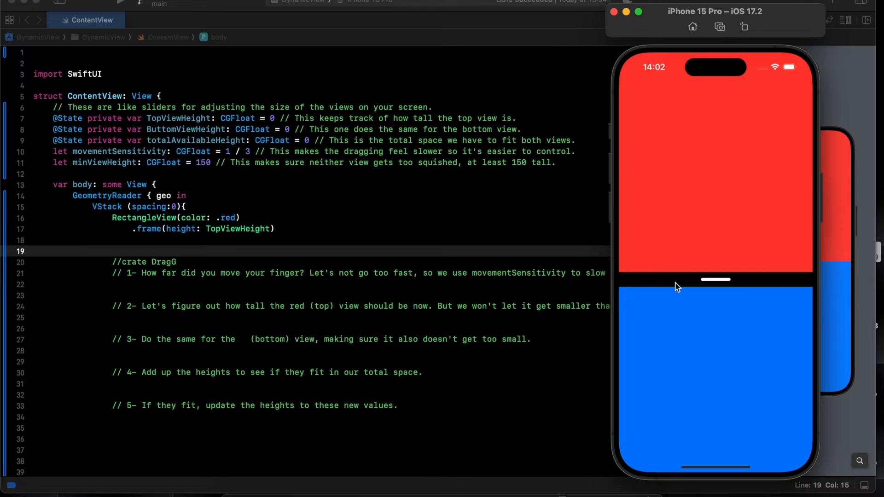
drag(715, 280, 715, 269)
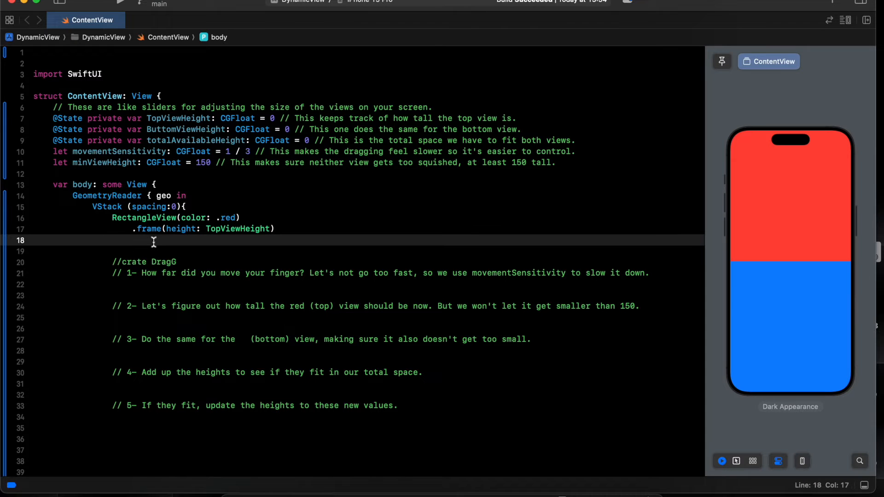
Add a ZStack holding a full-width Rectangle and a RoundedRectangle(cornerRadius: 10) handle.
text(ZStack{)
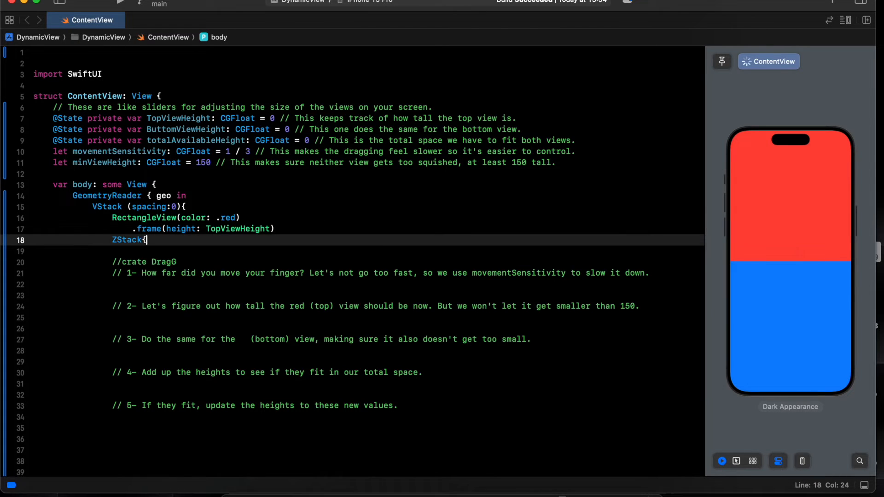
text(rec)
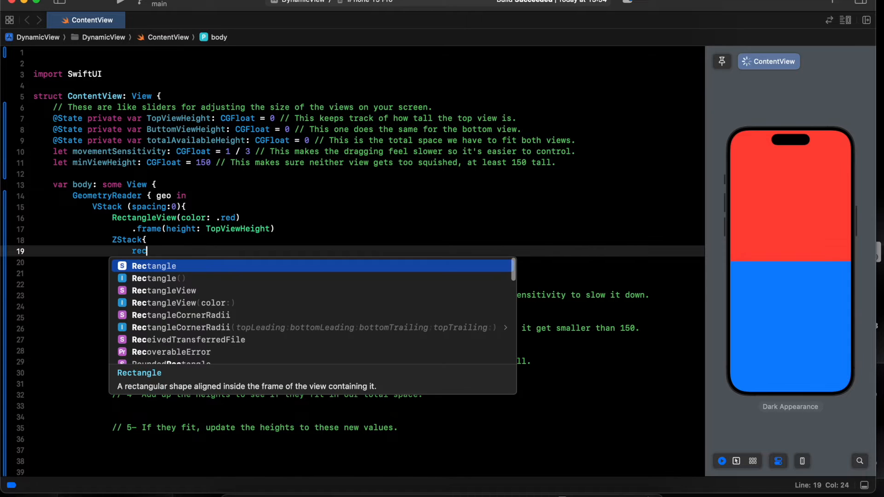
text(Rectangle().frame(maxWidth: .infinity)
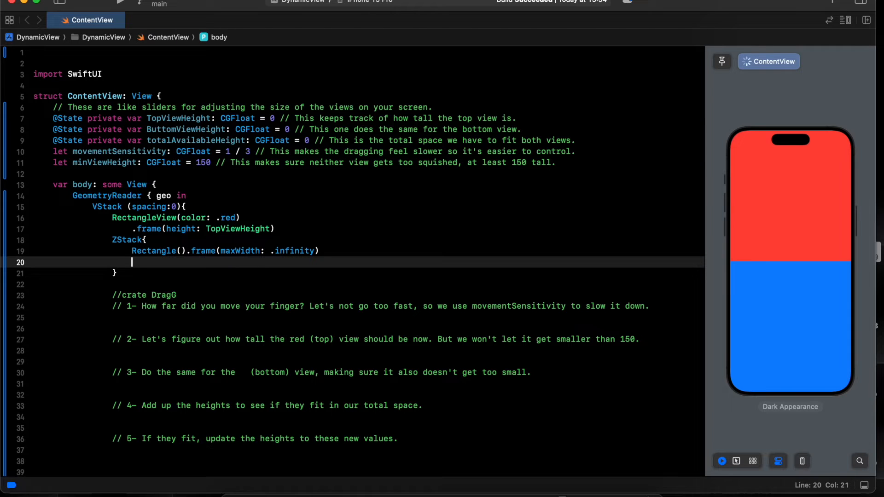
text(rpu)
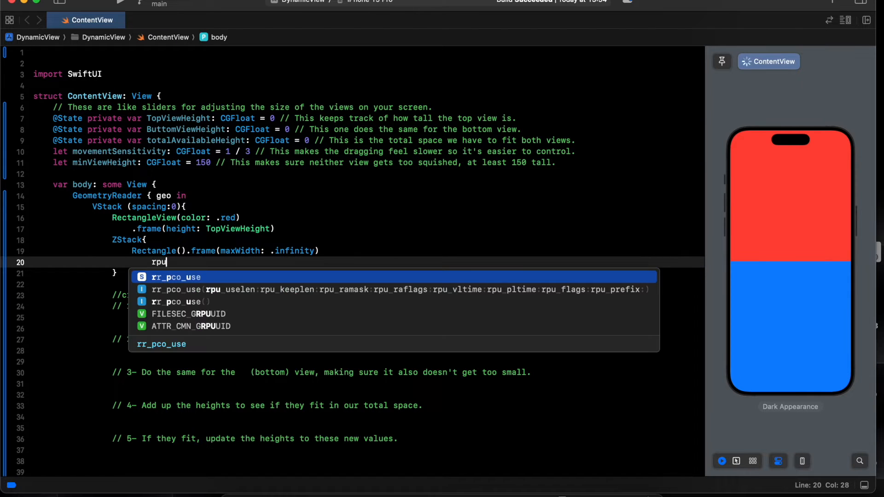
text(rou)
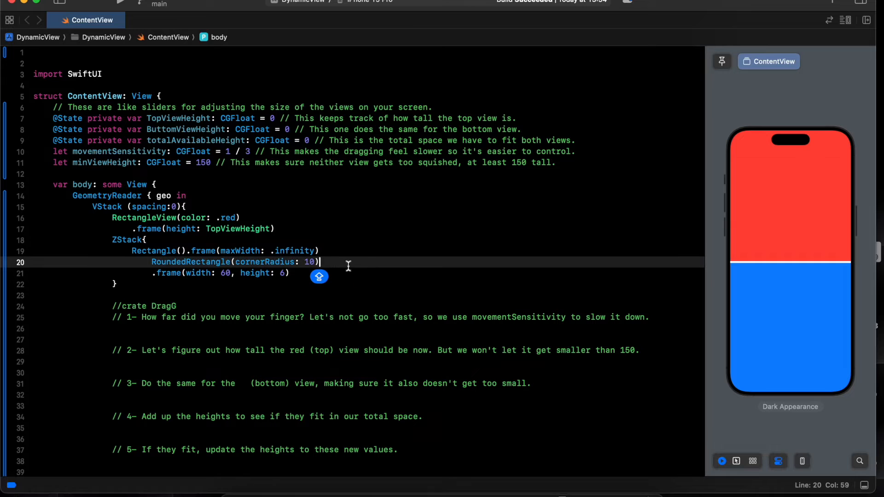
Give the strip a frame height of 30 and add a foreground modifier for the handle.
key(Return)
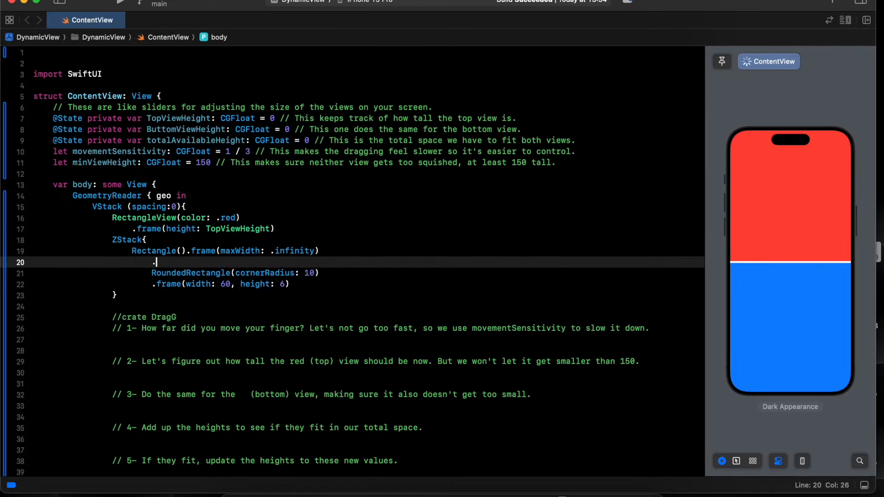
text(FRAMEHE)
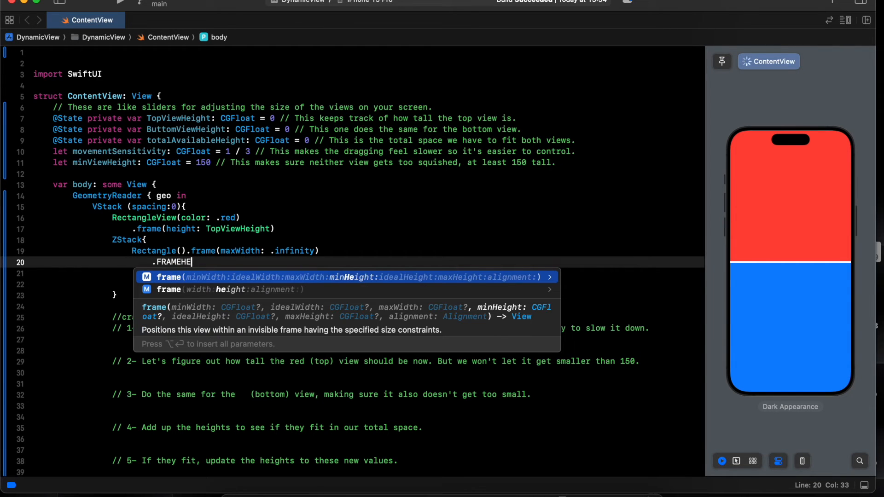
key(BackSpace)
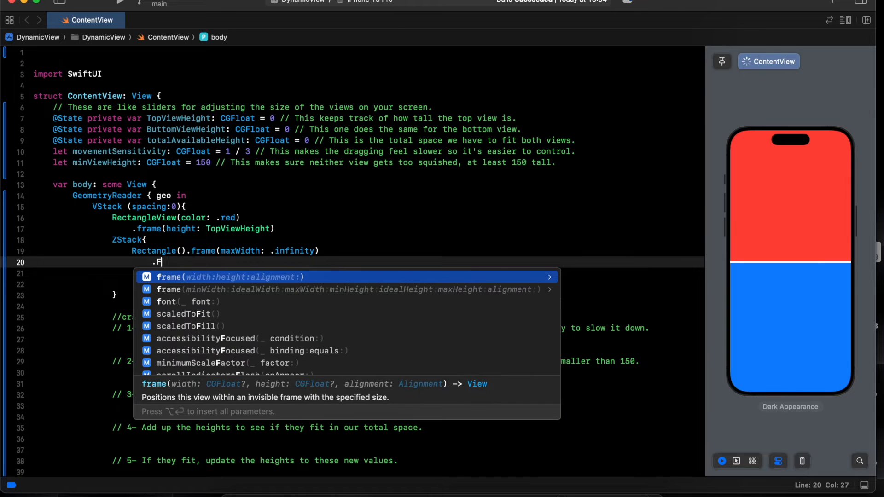
text(rame(height: 100)
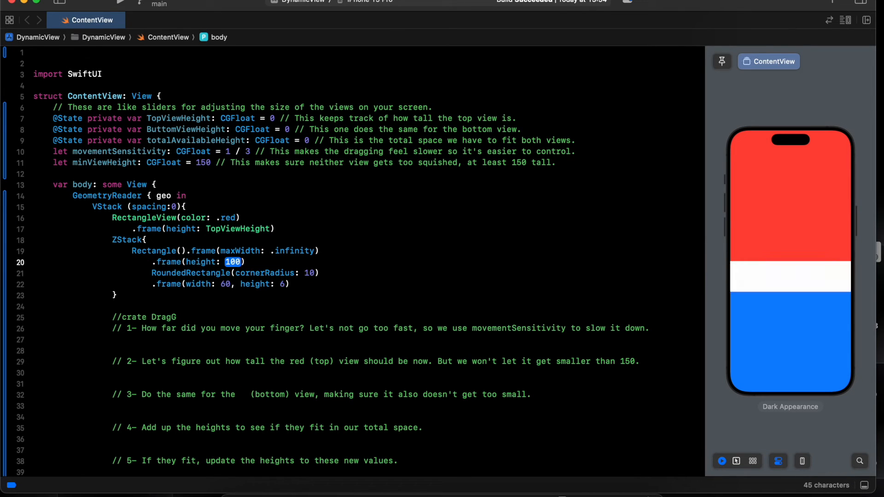
text(30)
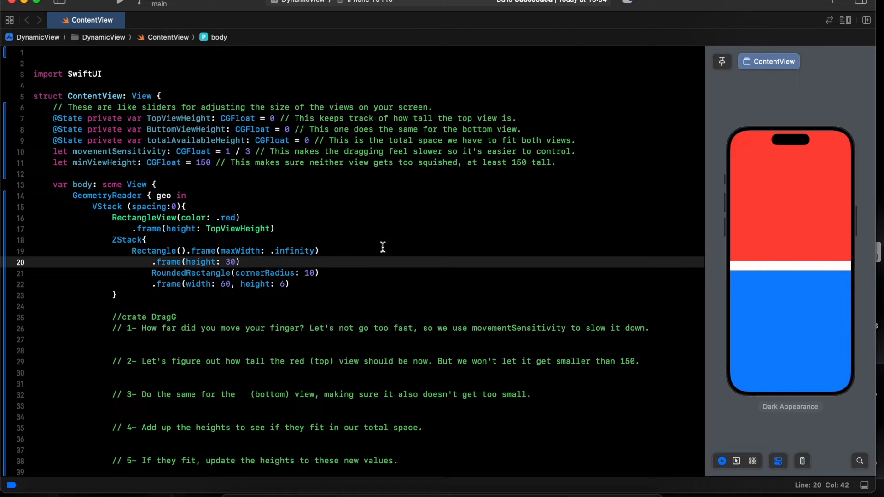
text(.foregroundStyle(.black)
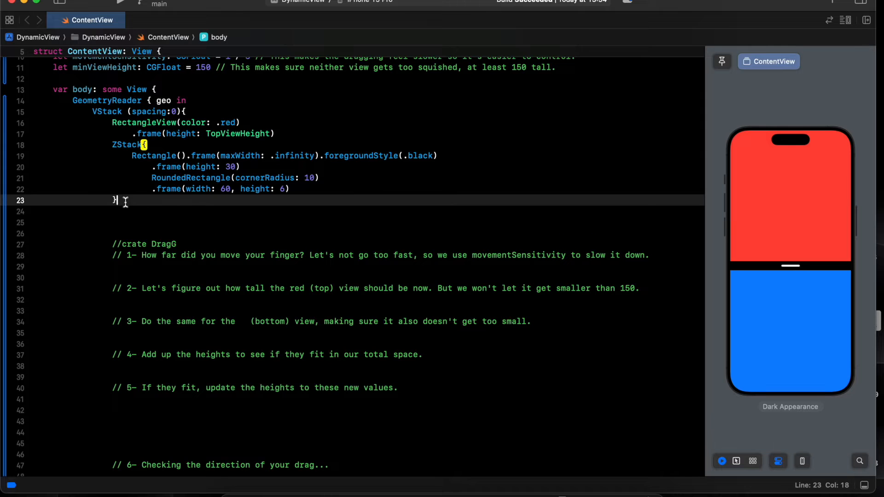
Attach .gesture(DragGesture().onChanged { value in }) to the handle ZStack.
text(.gesture(DragGesture()
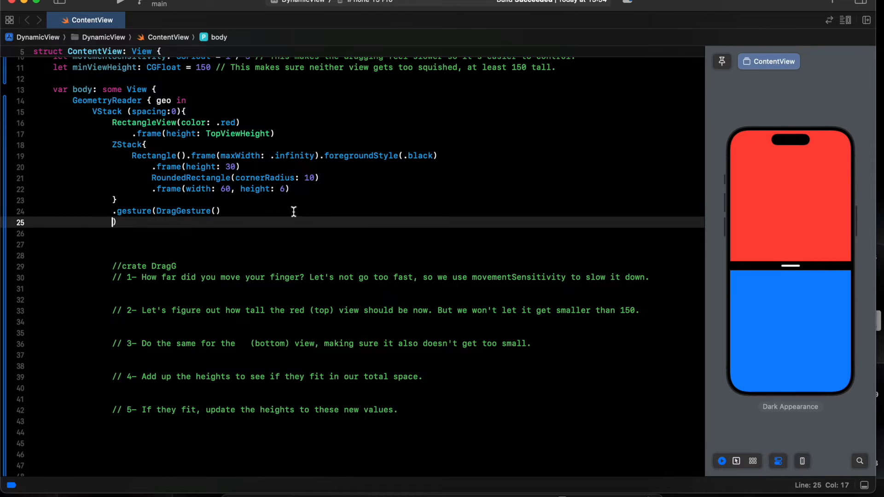
text(.o)
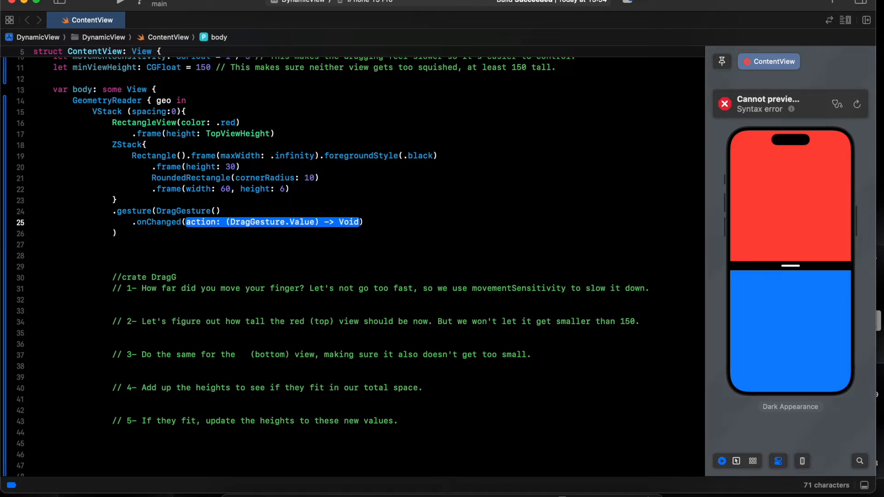
key(Delete)
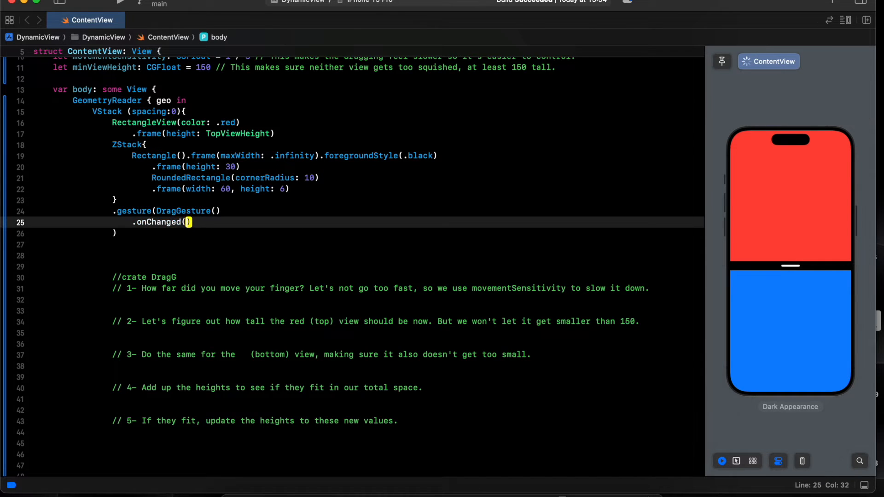
text({)
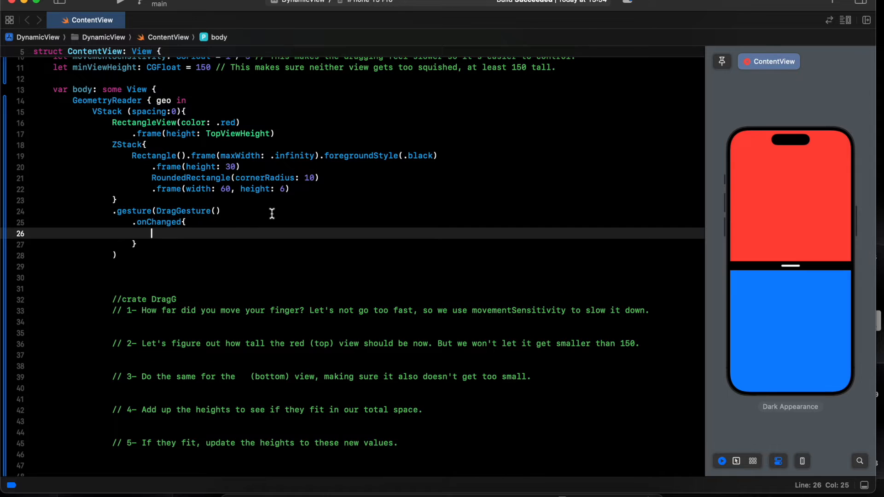
text(value in)
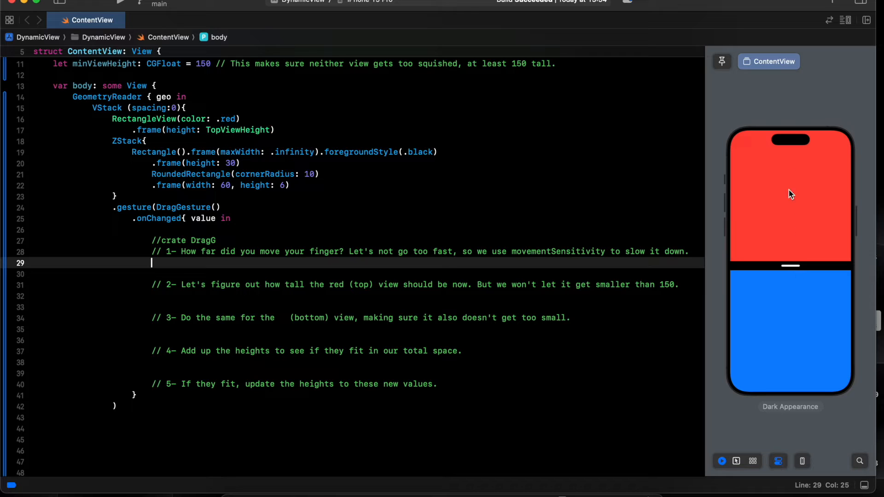
mouse_move(234, 268)
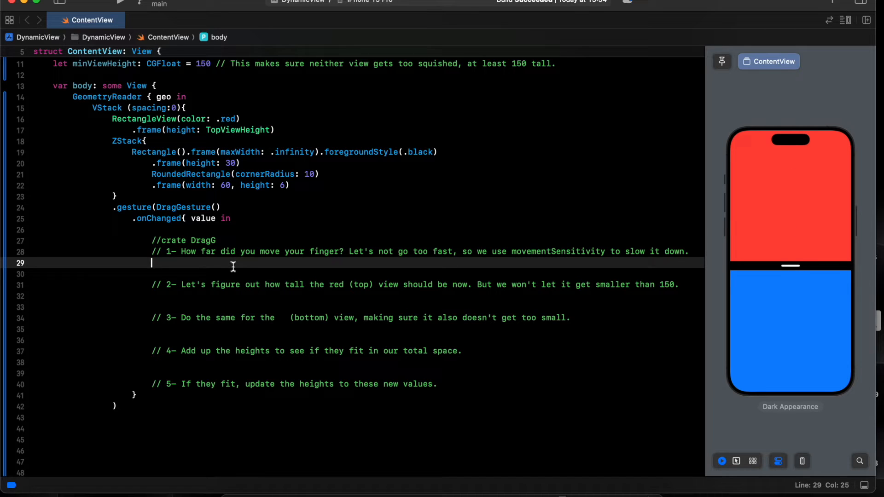
Under step 1 define let speedORdragAmount = value.translation.height.
text(let speedOfDragAmount =)
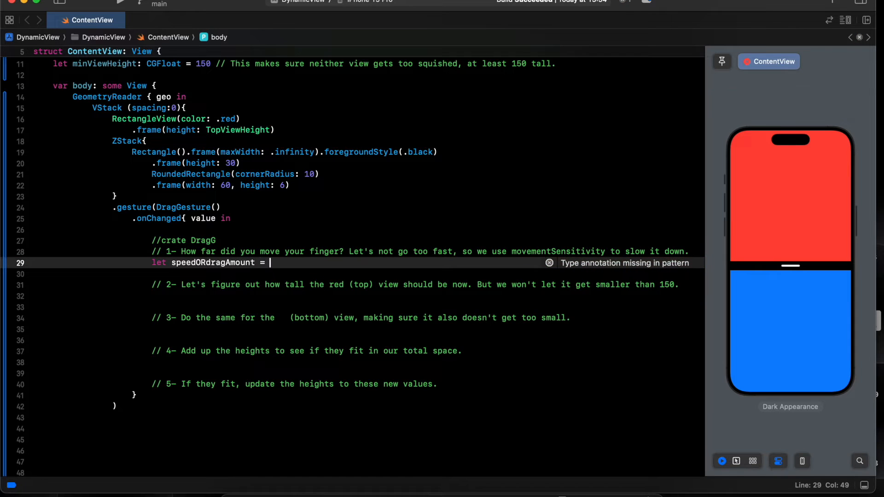
text(value.translation.)
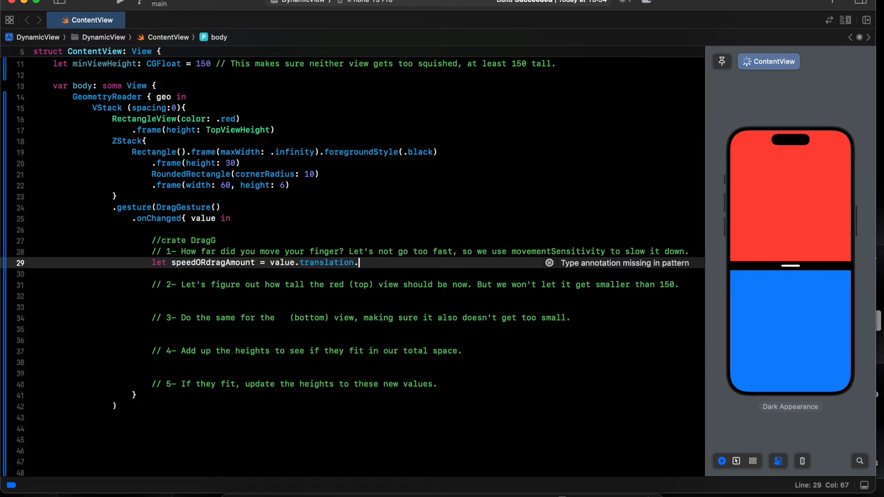
text(height)
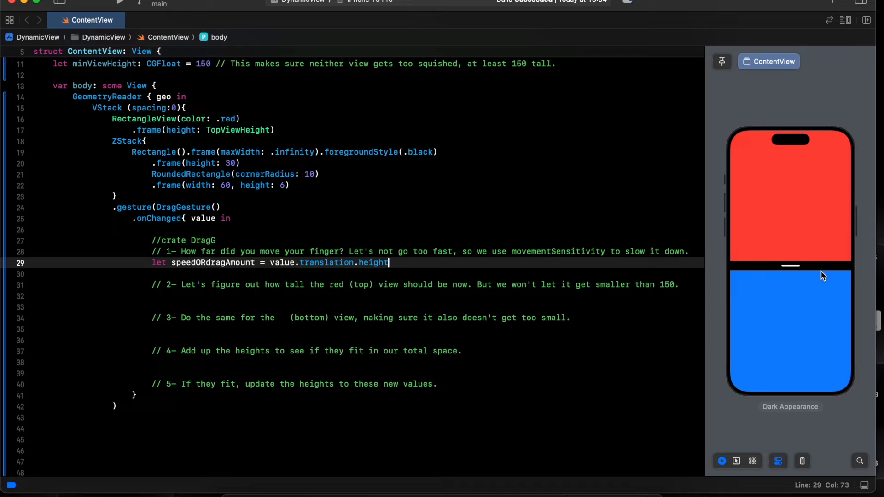
key(backspace)
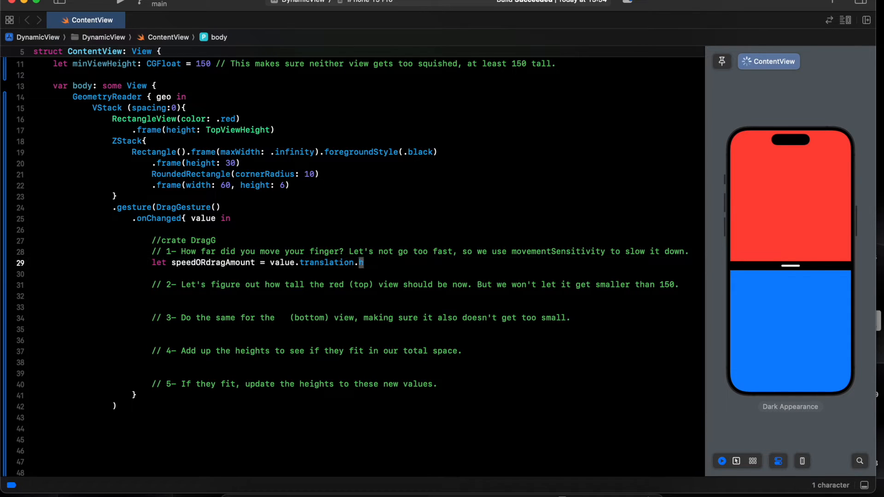
text(he)
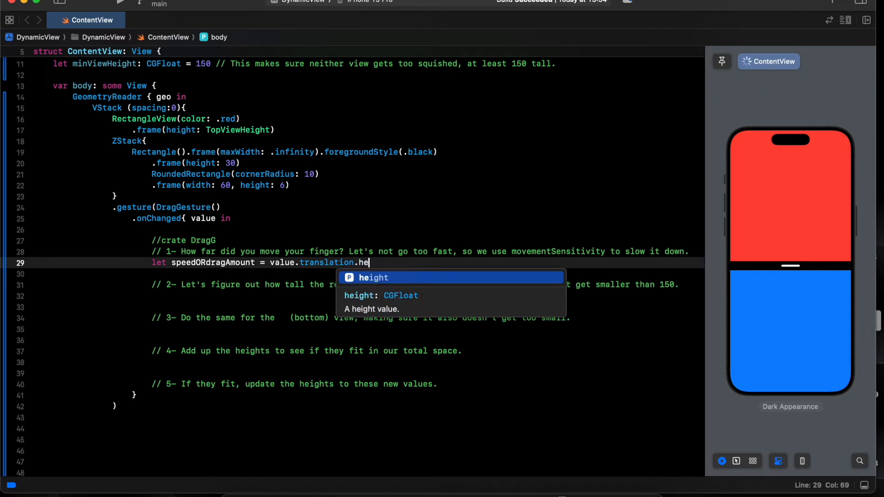
key(Tab)
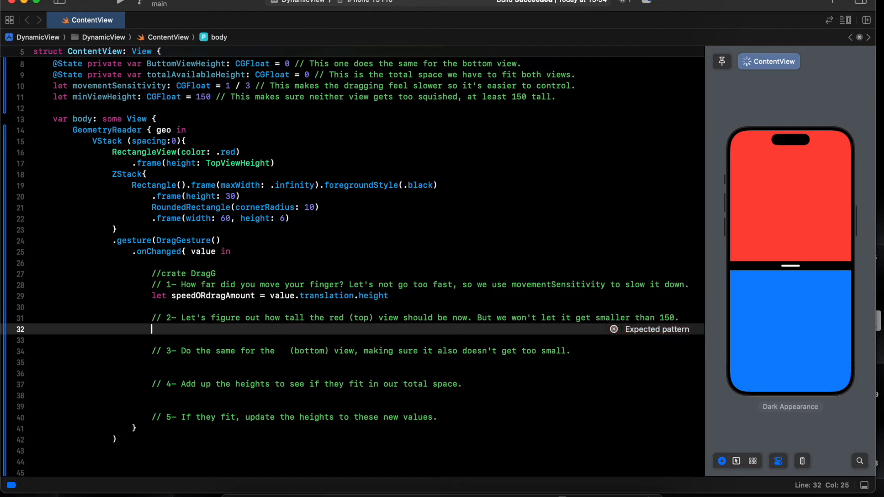
Define newRedHeight as max(minViewHeight, TopViewHeight + speedORdragAmount).
text(let newRedHeight)
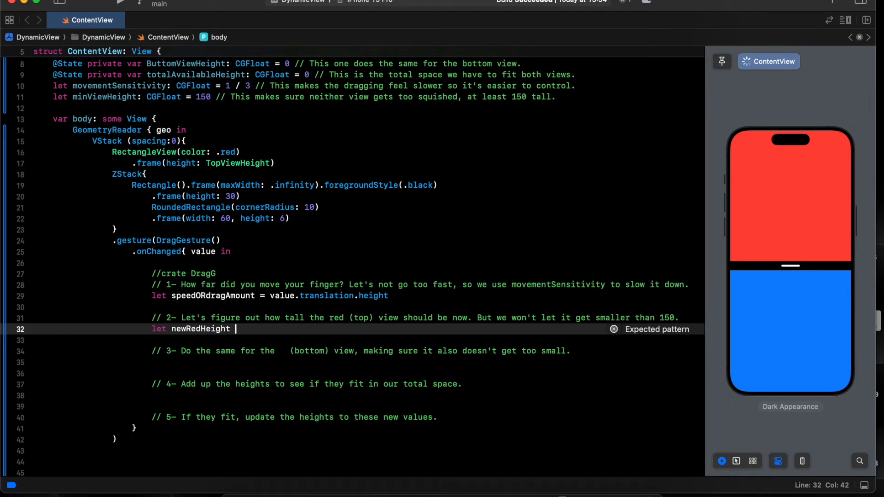
text(ma)
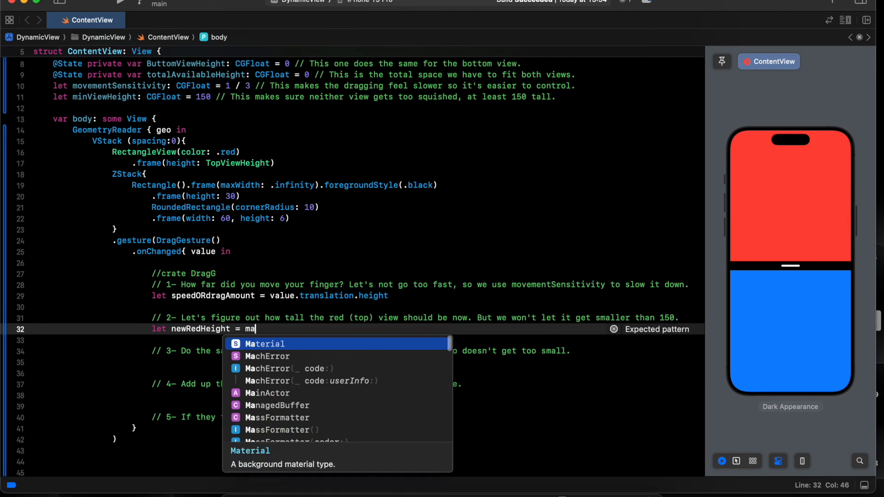
text(x)
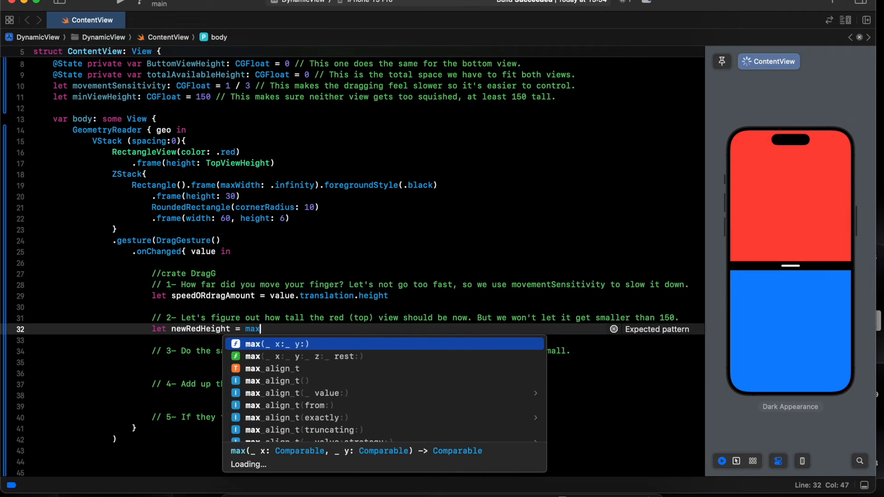
text((m)
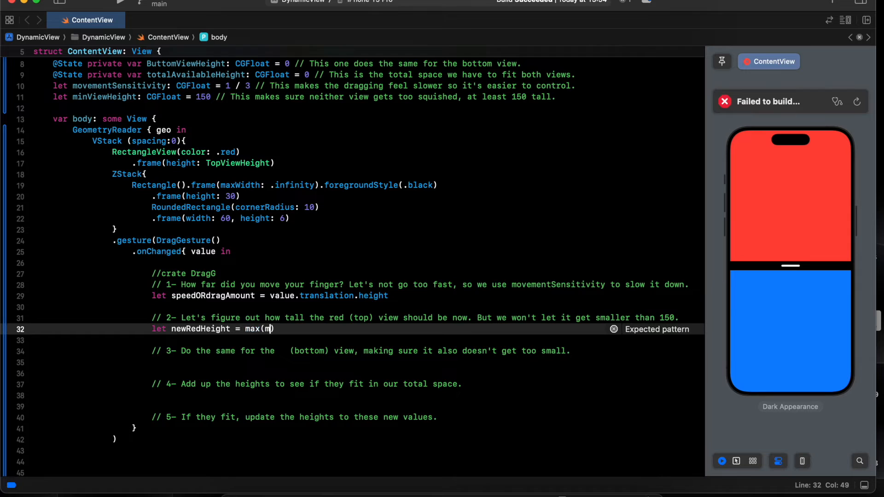
text(inViewHeight)
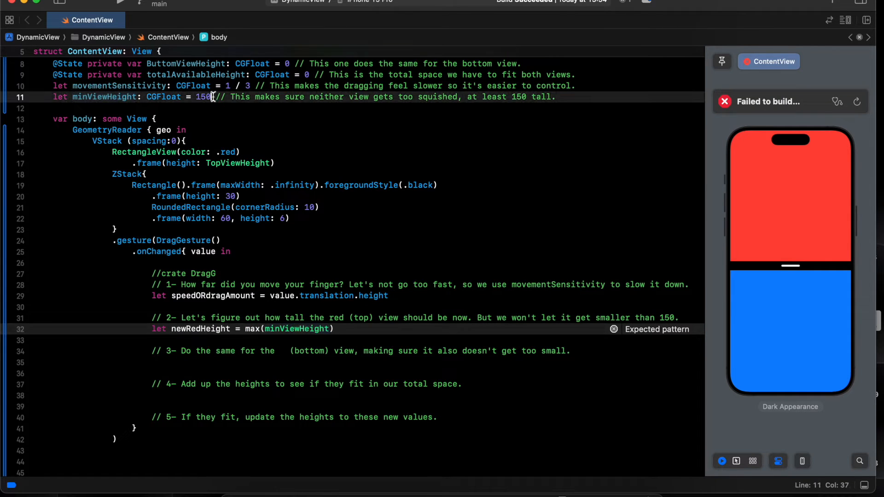
click(330, 330)
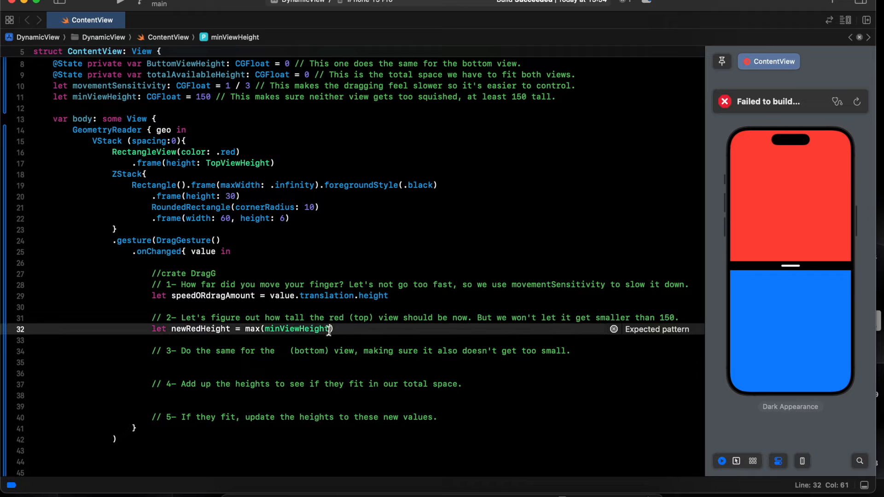
text(,top)
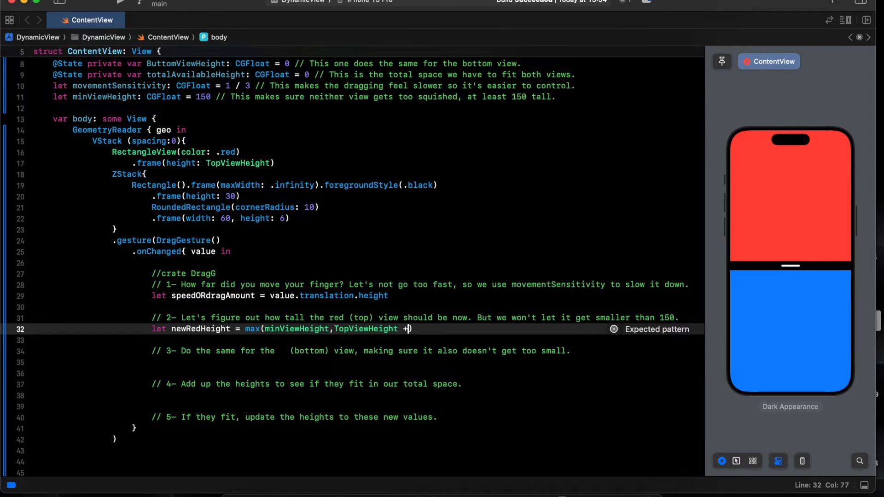
text(speedORdragAmount)
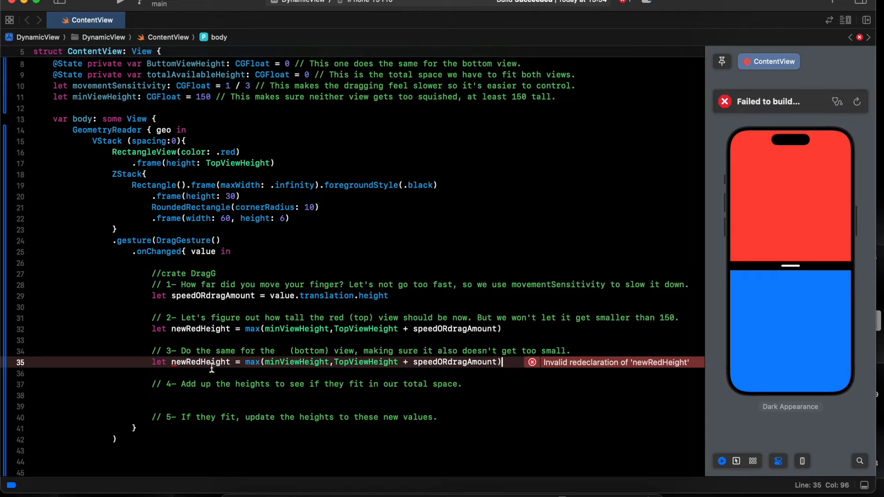
Define newBlueHeight from ButtomViewHeight with the same minViewHeight floor.
text(newBlueHeight)
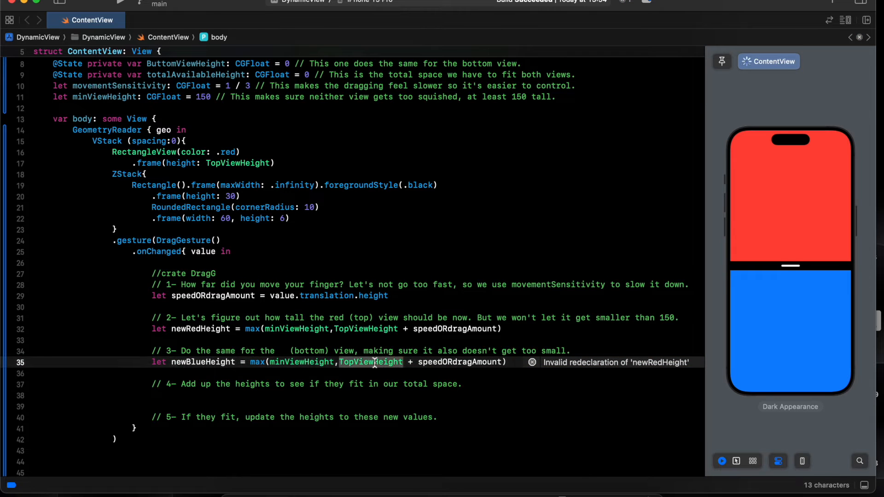
text(bu)
click(414, 396)
text(let newTotalHeight = newRedHeight + newBlueHeight)
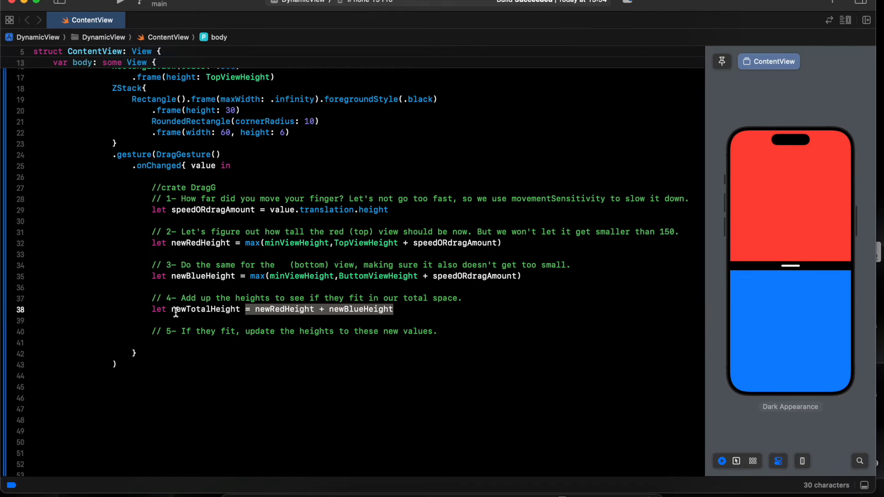
Start an if newTotalHeight <= totalAvailableHeight block under the fifth comment.
click(172, 309)
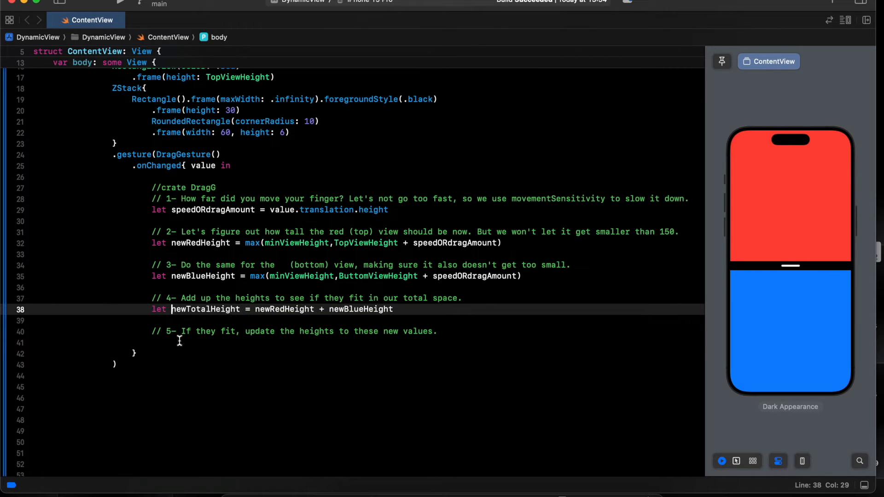
text(if)
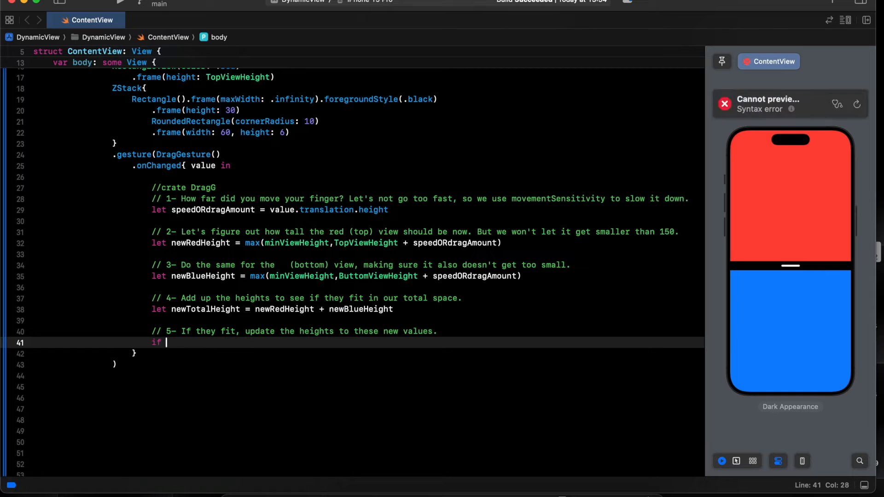
text(newTotalHeight)
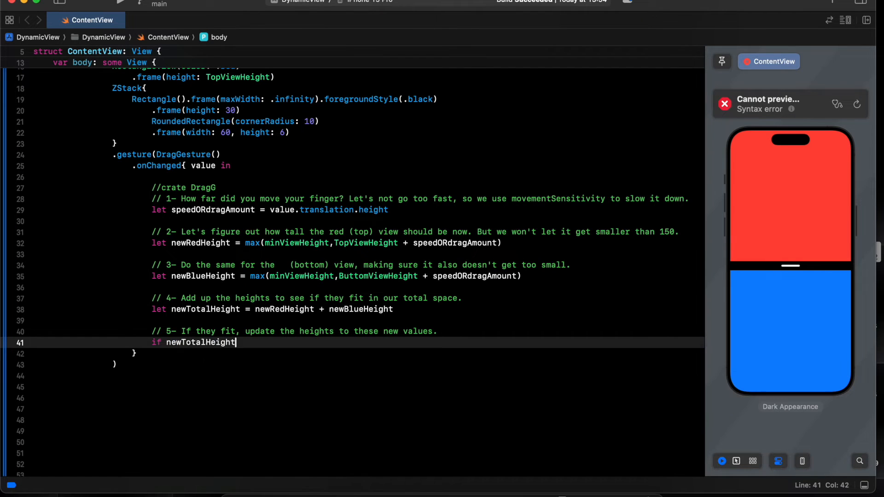
text(" ")
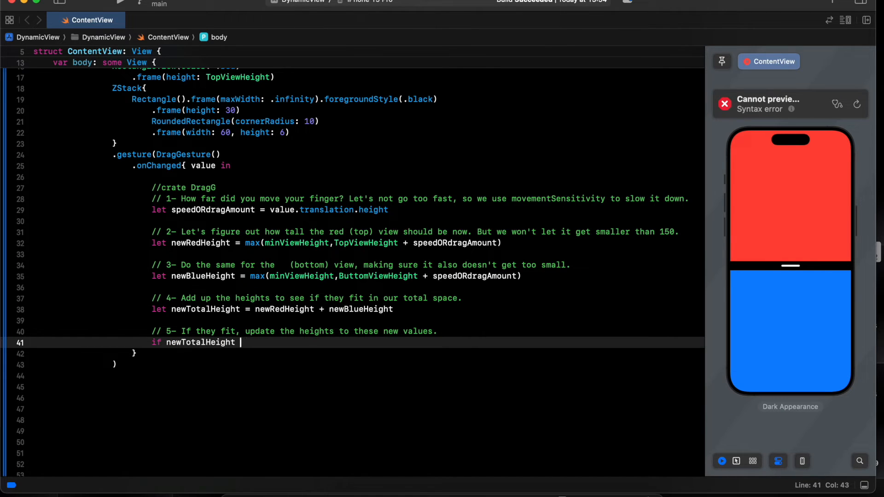
text(<)
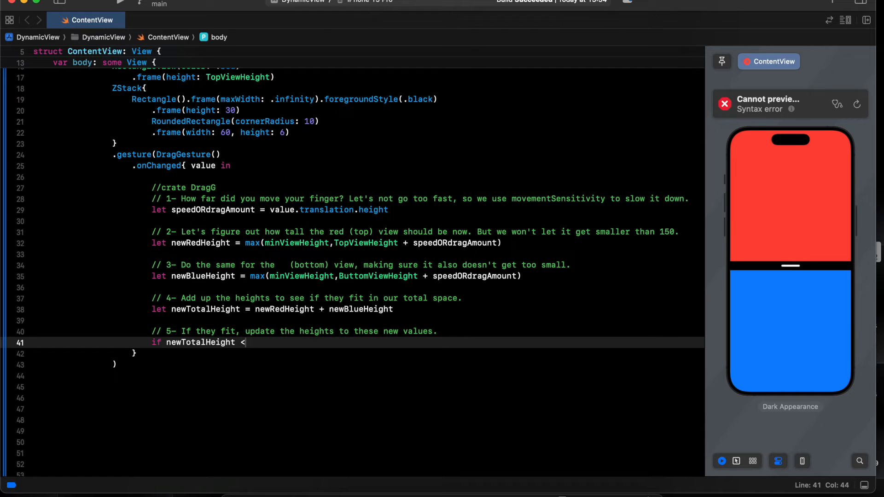
text(=)
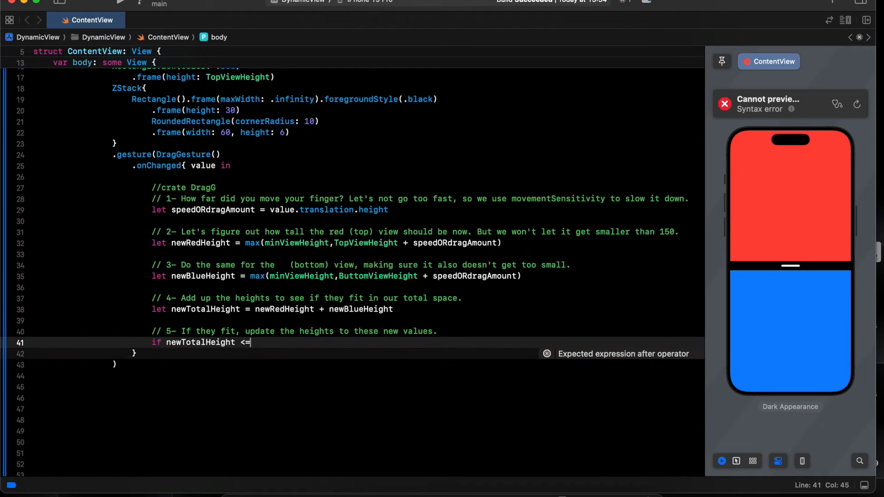
text(totalAvailableHeight)
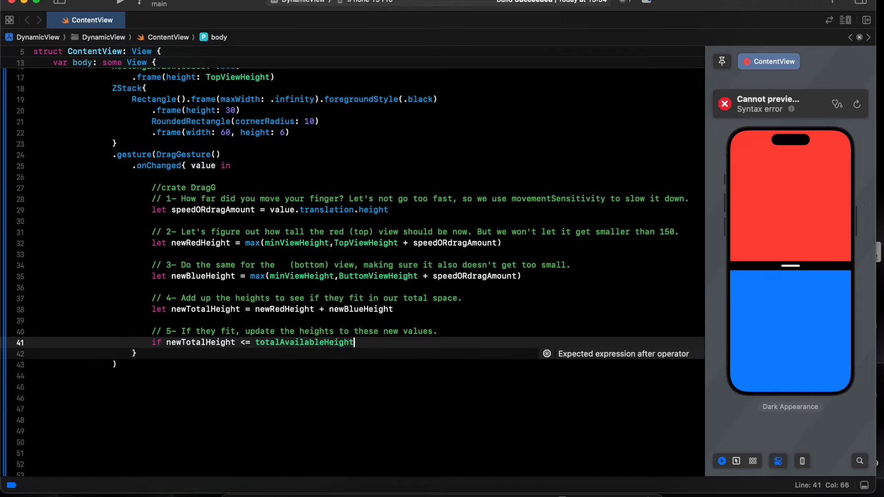
text({)
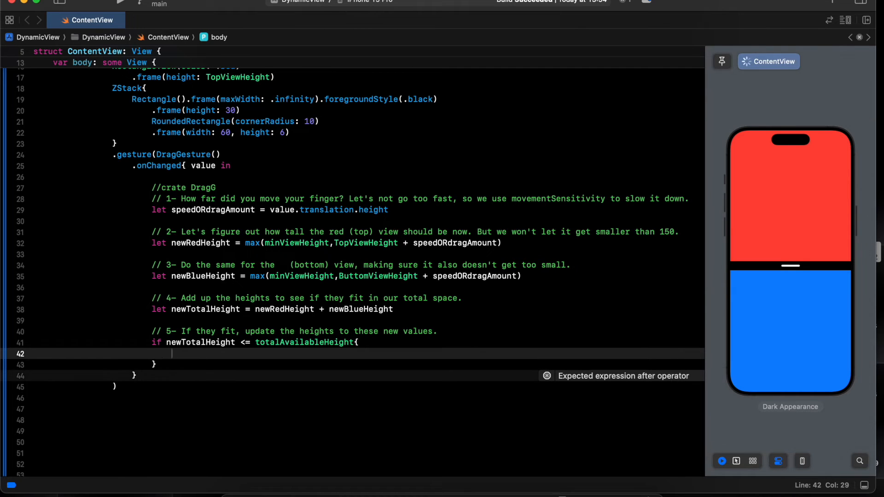
Inside it assign TopViewHeight = newRedHeight and ButtomViewHeight = newBlueHeight, then continue to the else branch.
text(top)
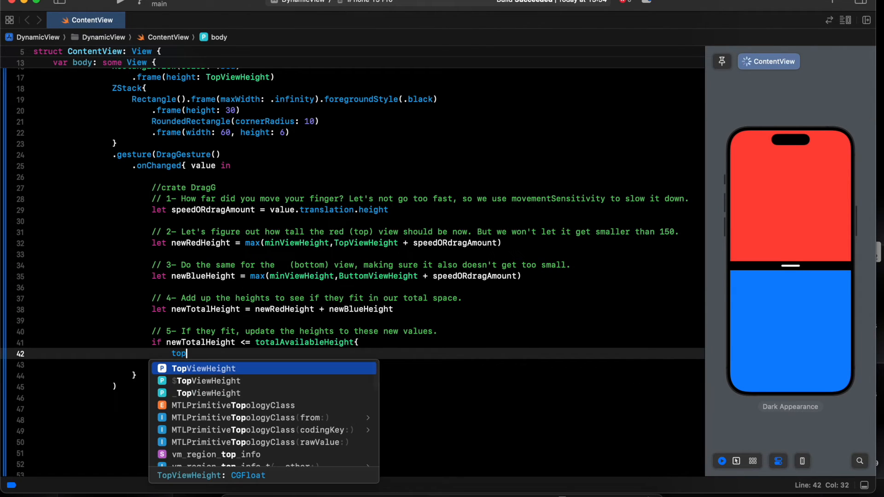
key(Tab)
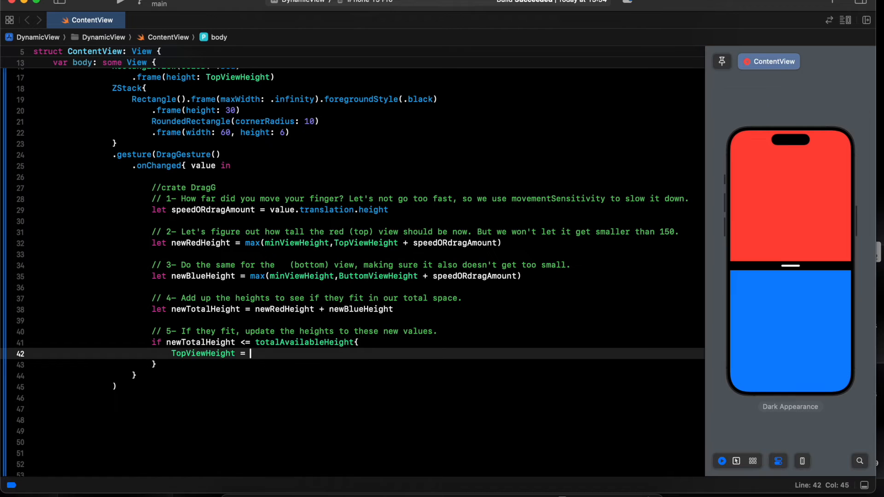
text(newRedHeight)
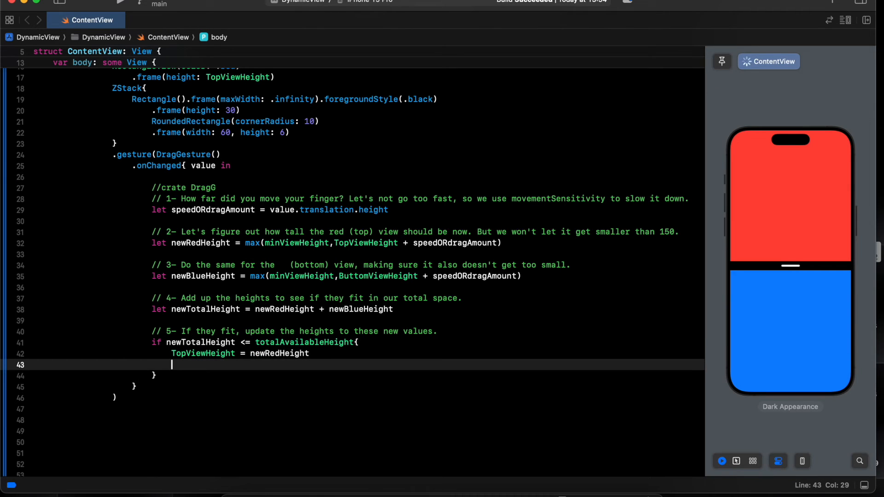
text(buo)
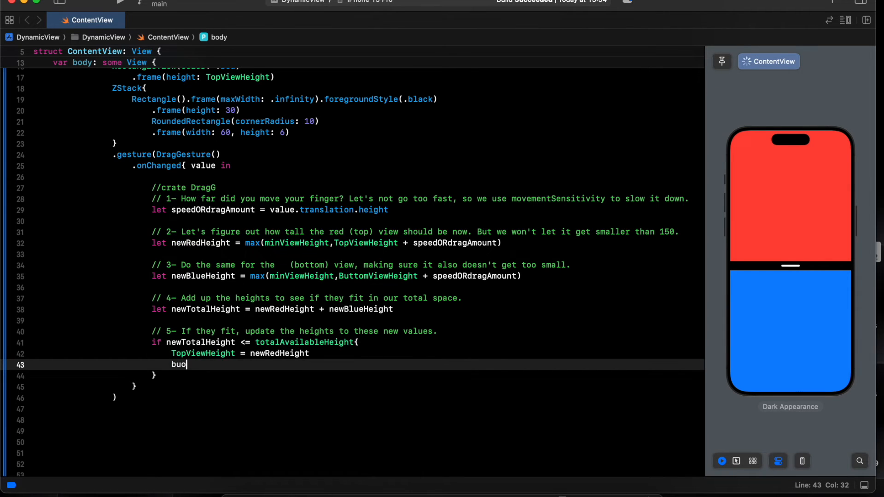
key(Backspace)
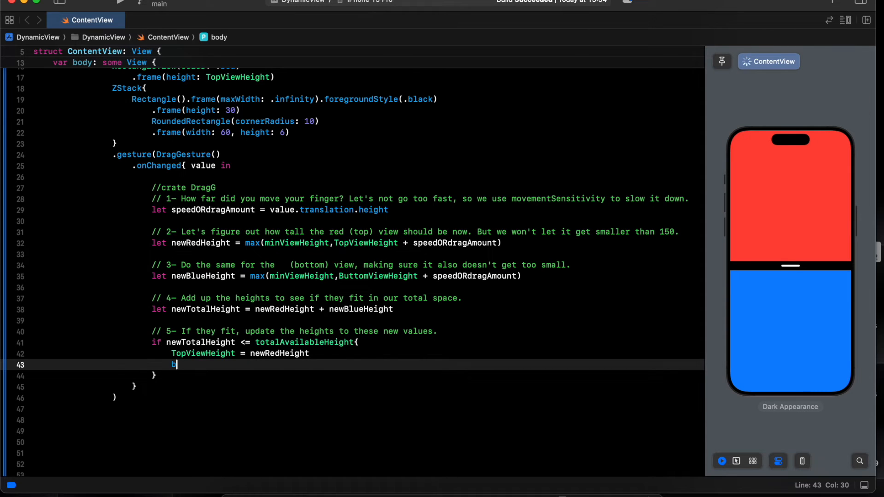
text(ButtomViewHeight)
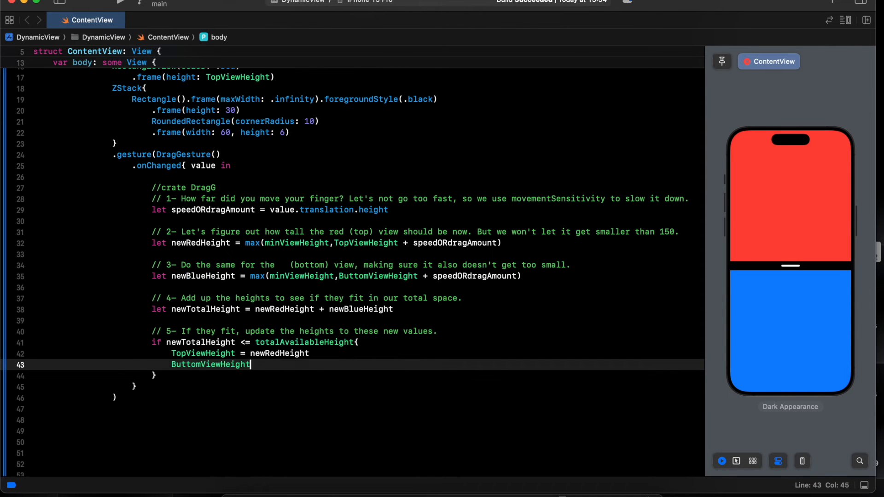
text(=)
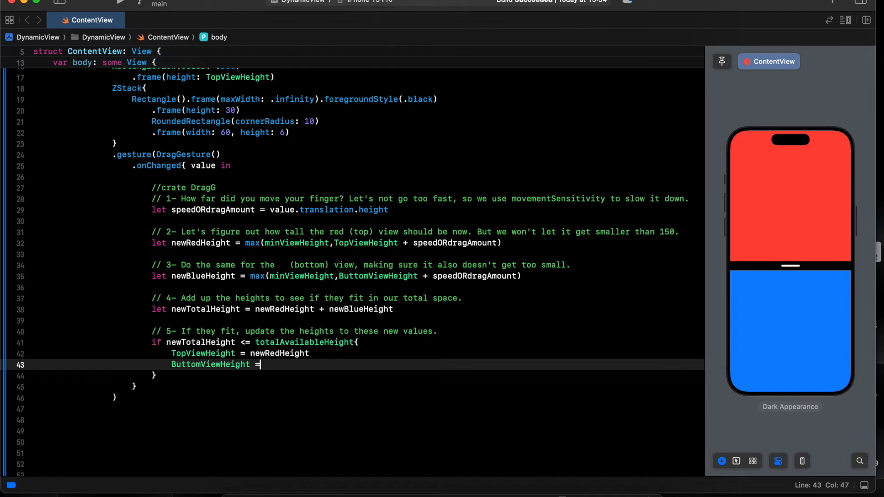
text(nreb)
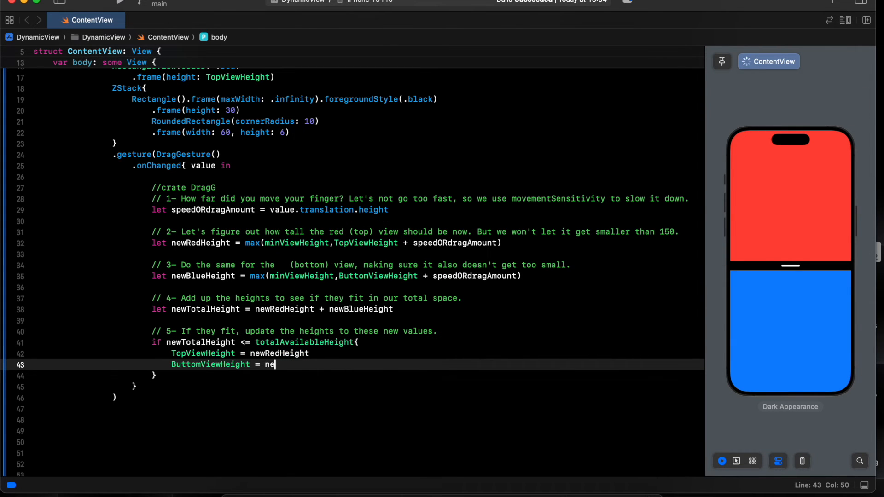
text(wBlueHeight)
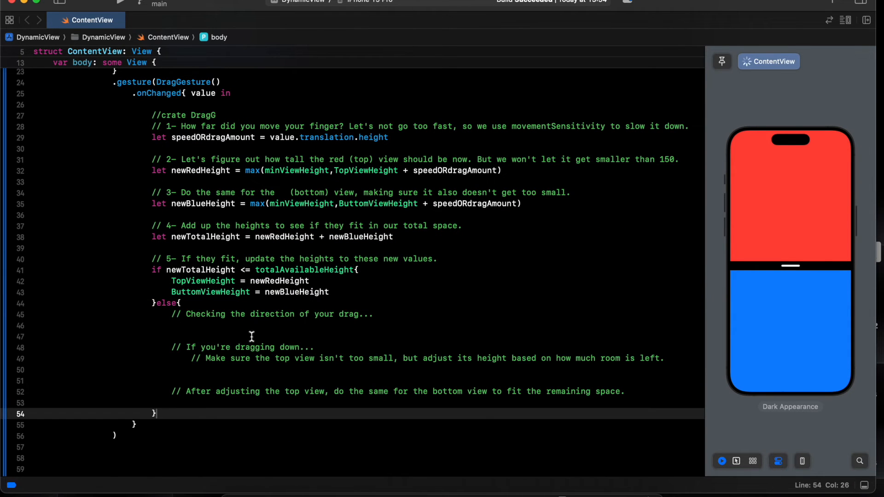
click(227, 325)
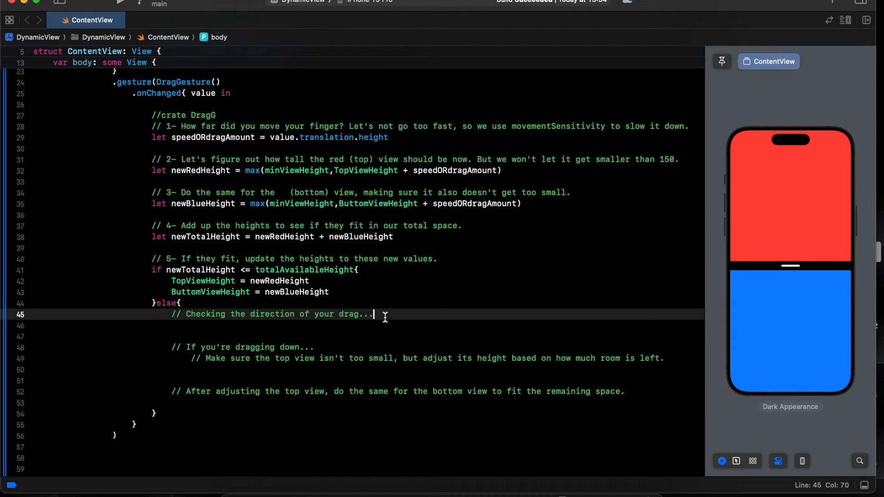
Inside else add an if speedORdragAmount > 0 block with the dragging-down comment.
text(if s)
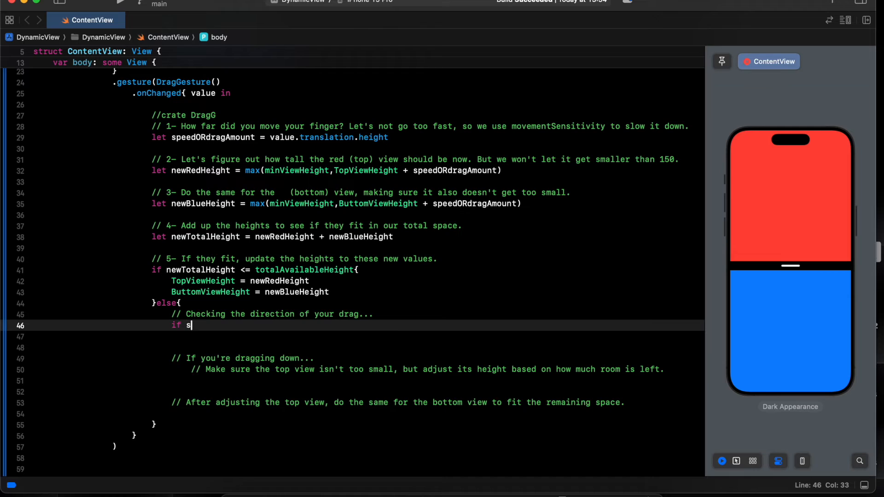
text(peedORdragAmount)
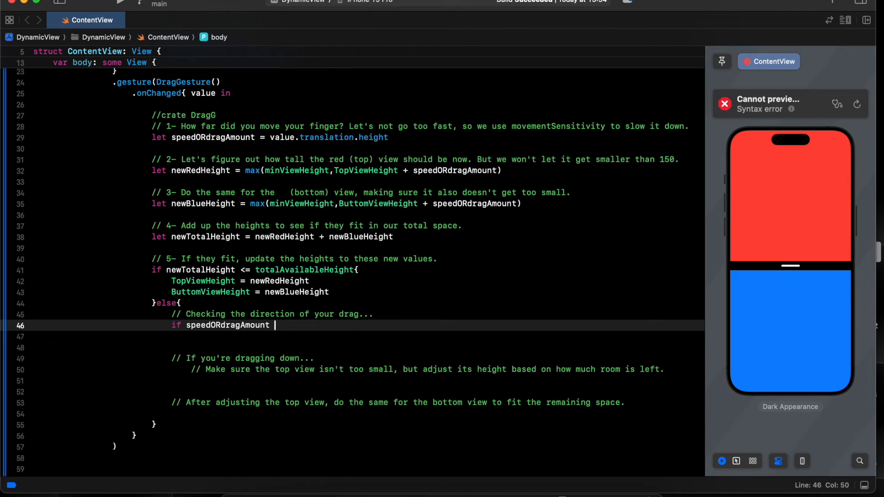
text(>)
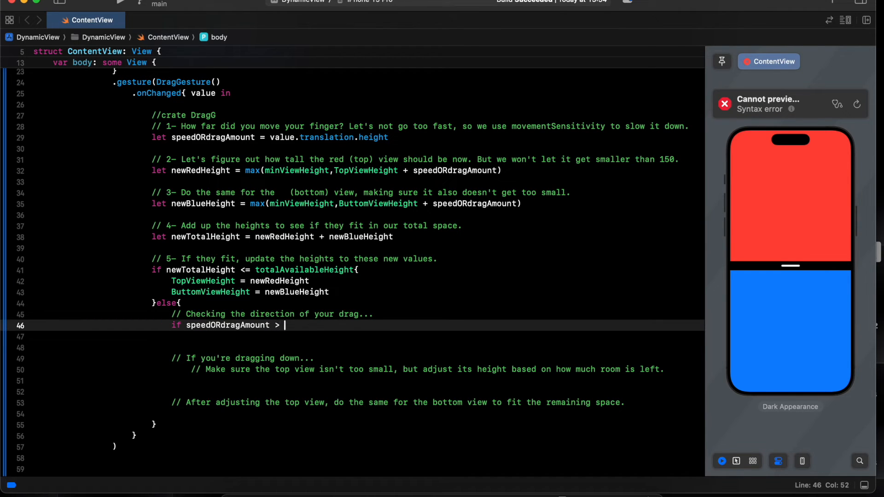
text(0 {)
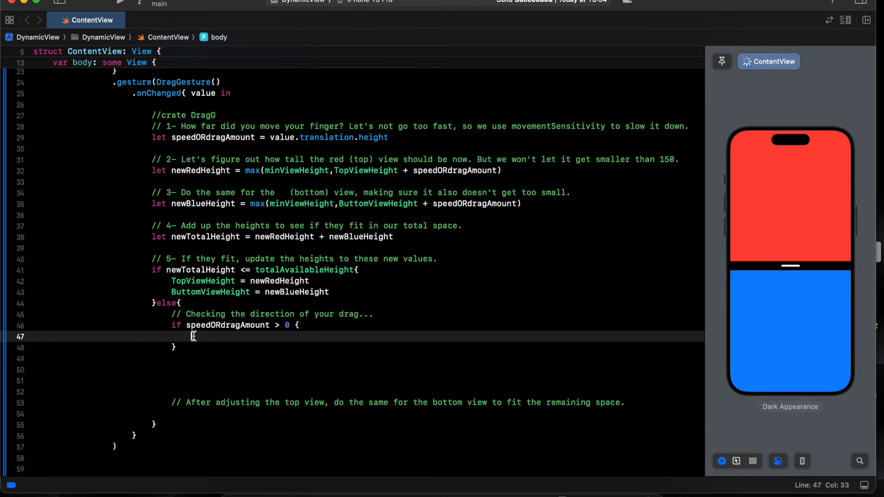
text(// If you're dragging down...)
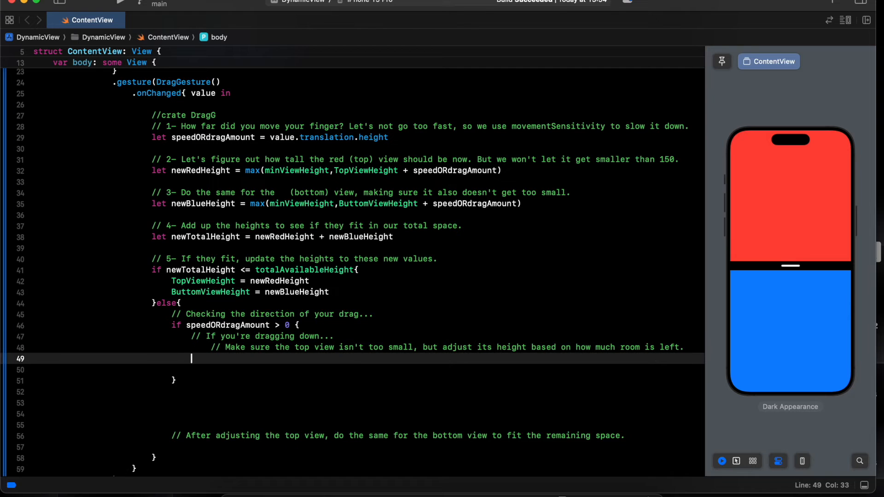
Set TopViewHeight = max(minViewHeight, totalAvailableHeight - ButtomViewHeight).
text(top)
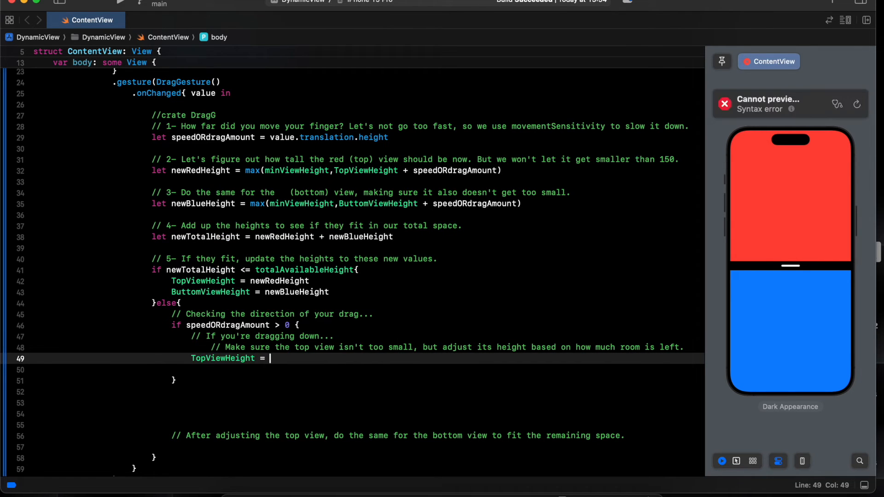
text(max())
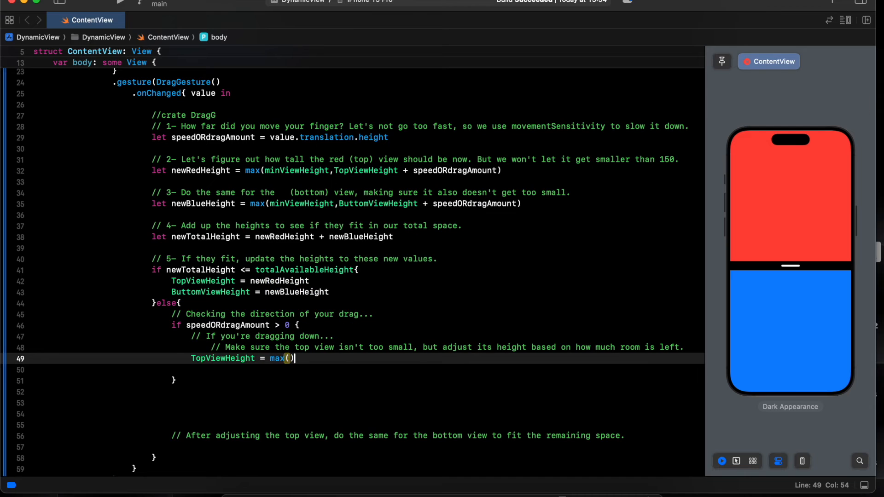
text(min)
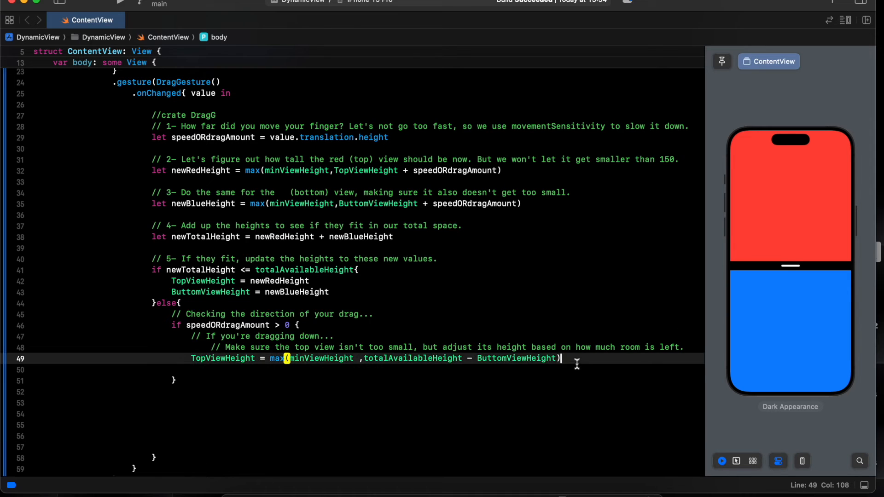
Comment the bottom-view adjustment and set ButtomViewHeight = max(minViewHeight, totalAvailableHeight - TopViewHeight) in the drag-down branch.
text(// After adjusting the top view, do the same for the bottom view to fit the remaining space.)
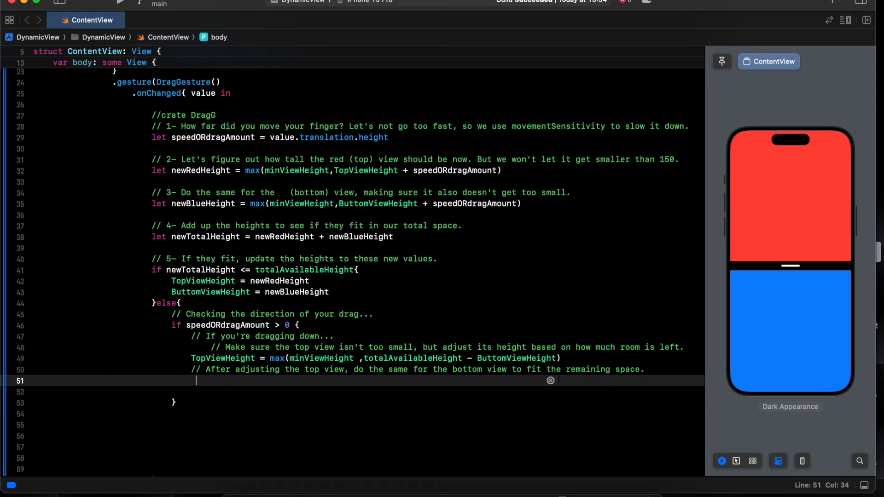
text(but)
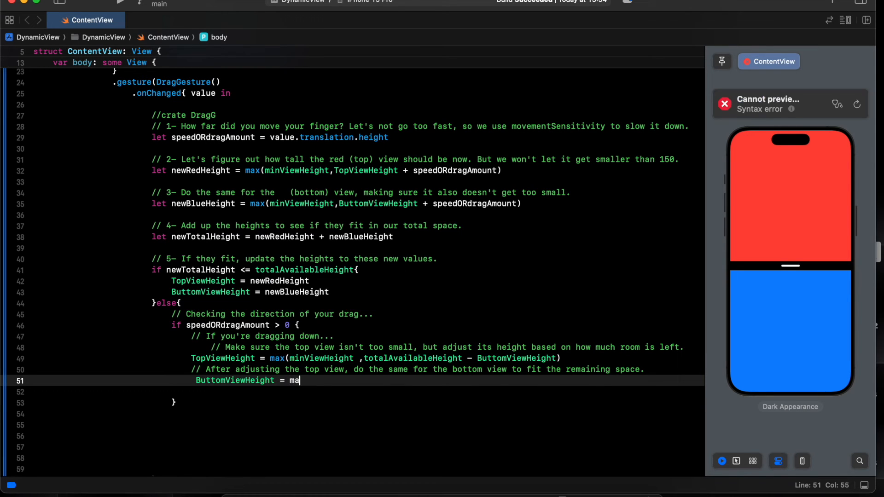
key(backspace)
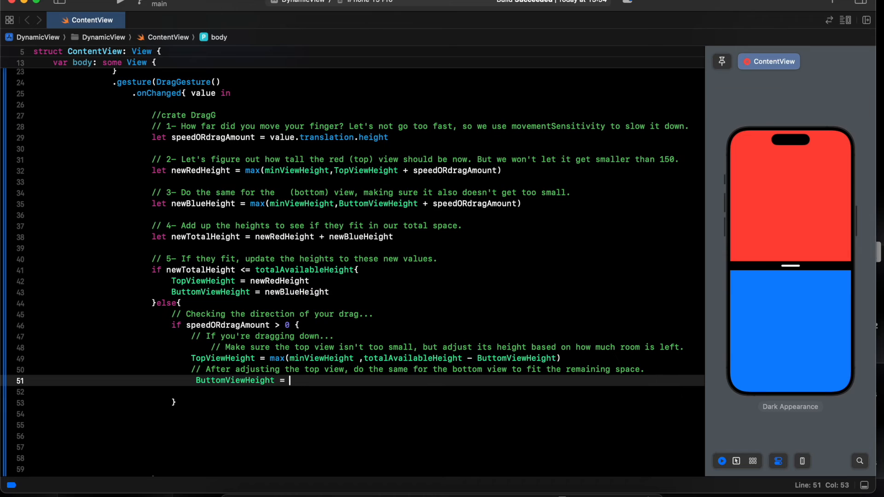
text(max()
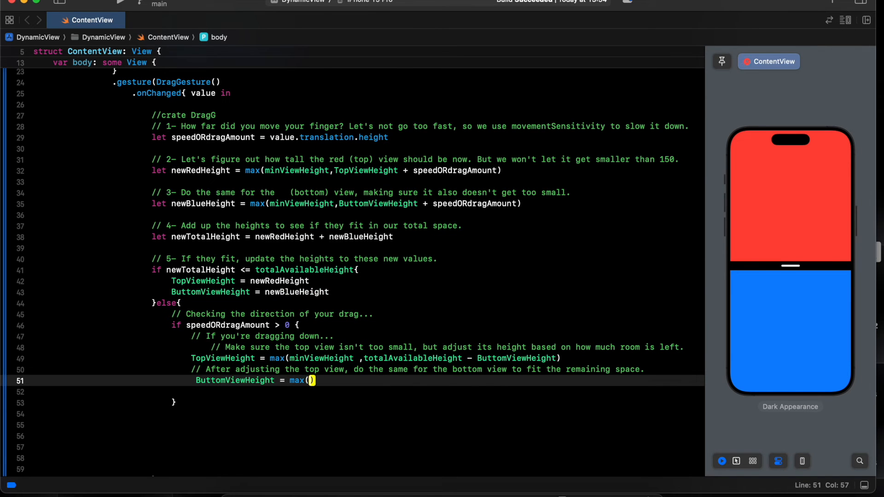
text(minViewHeight , totalAvailableHeight)
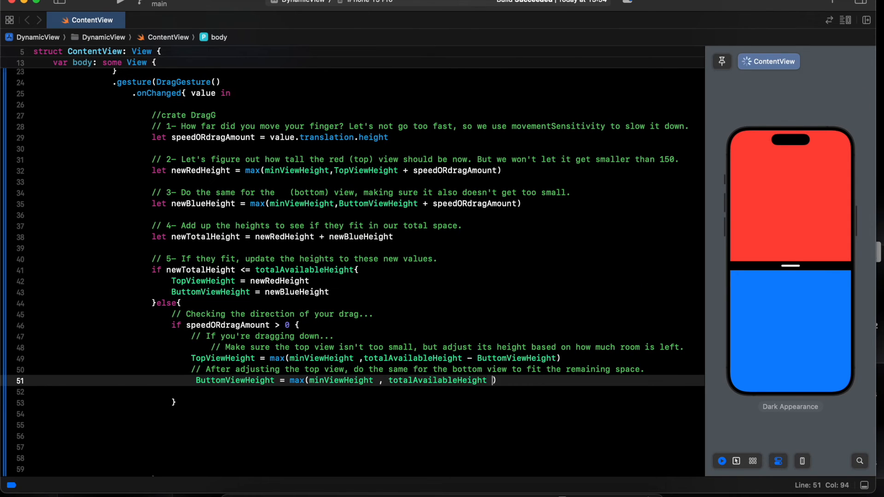
text(-)
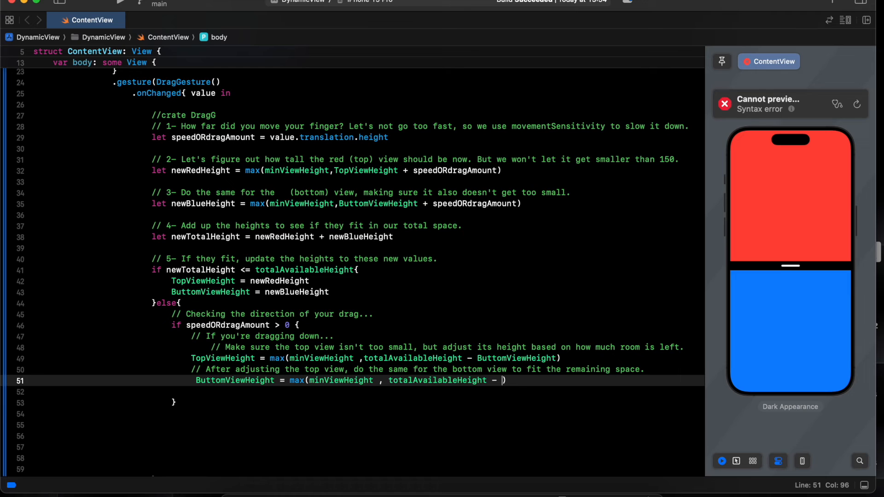
text(to)
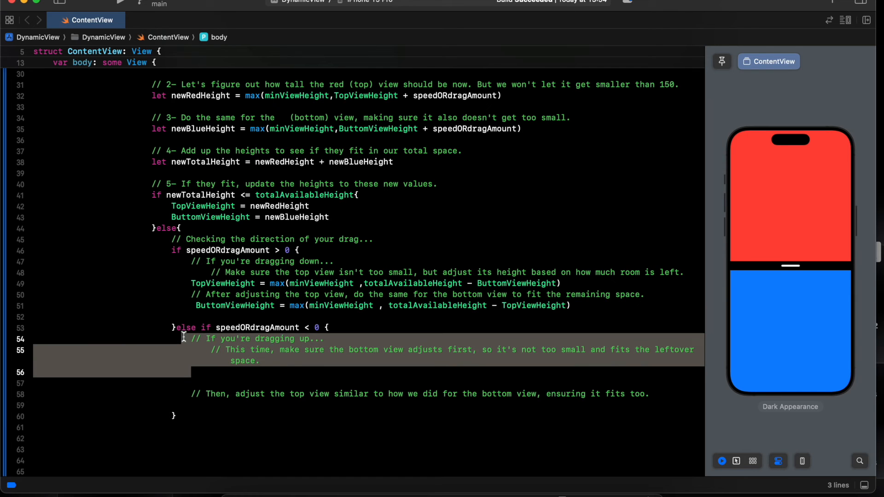
Write ButtomViewHeight = max(minViewHeight, totalAvailableHeight - TopViewHeight) on line 56 using autocomplete.
click(261, 361)
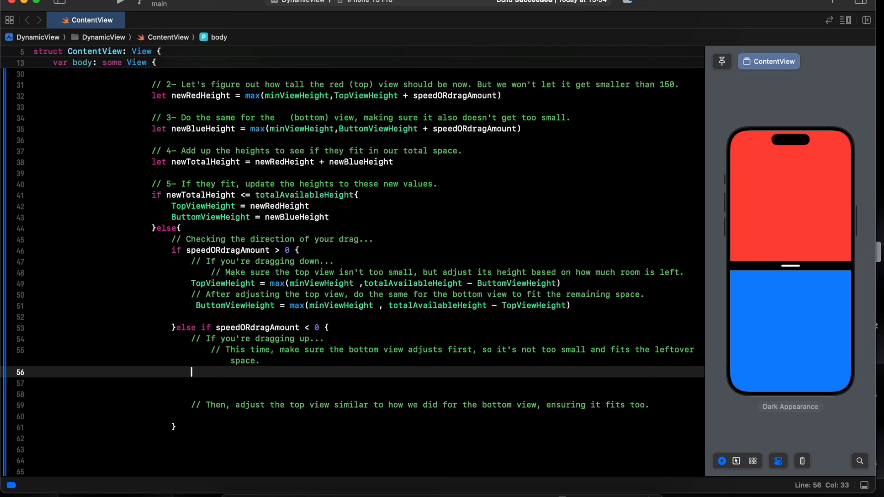
text(but)
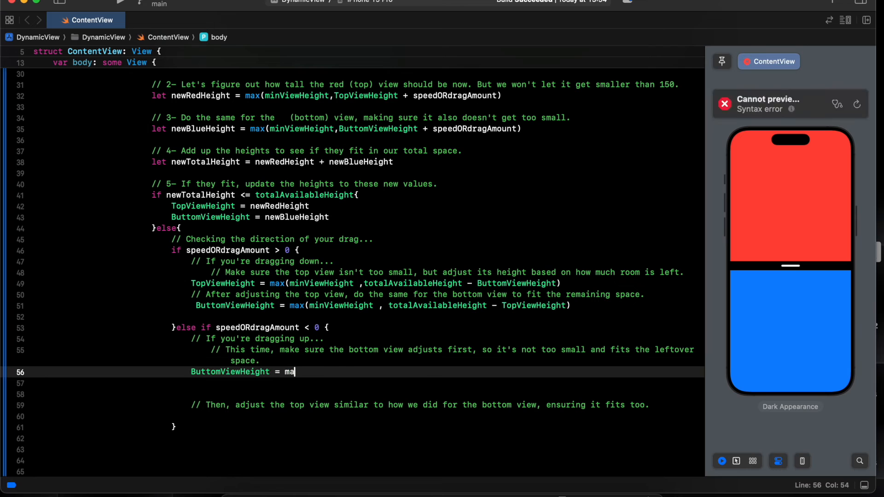
text(ma)
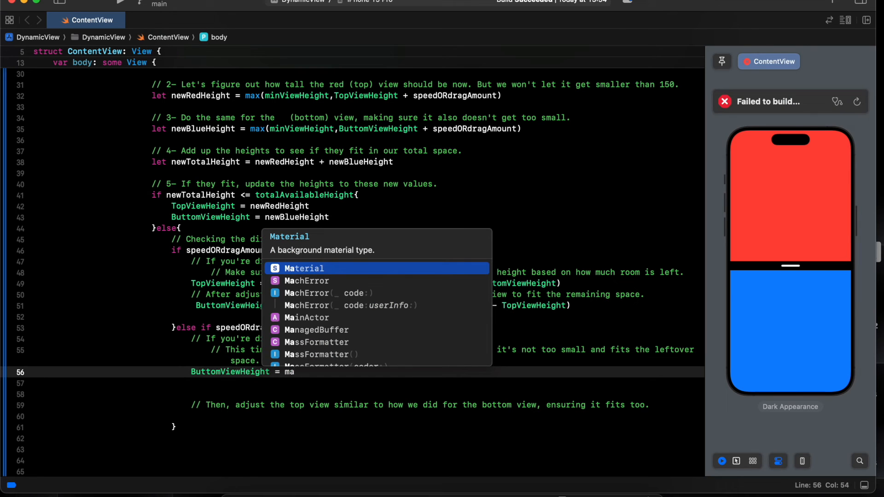
text(max()
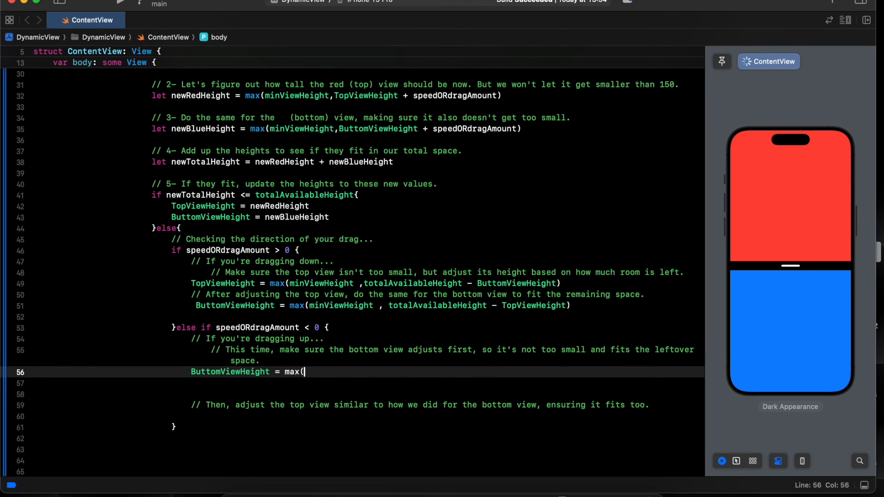
text(minViewHeight)
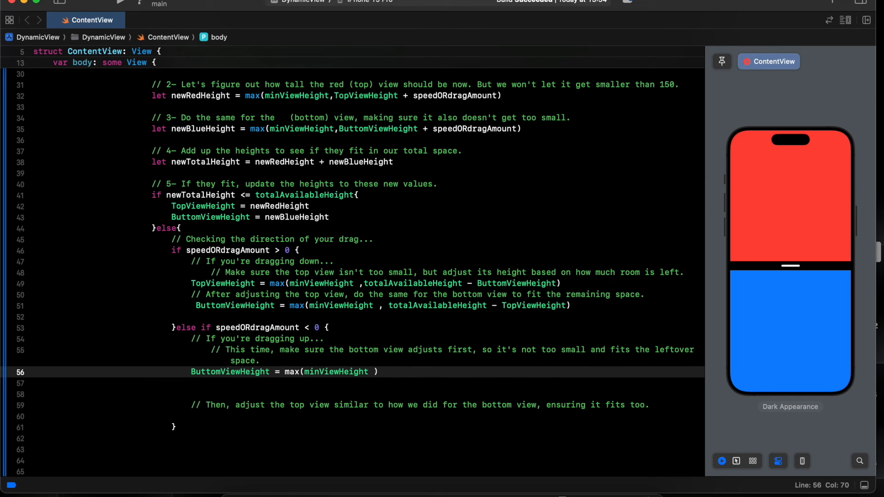
text(totalAvailableHeight -)
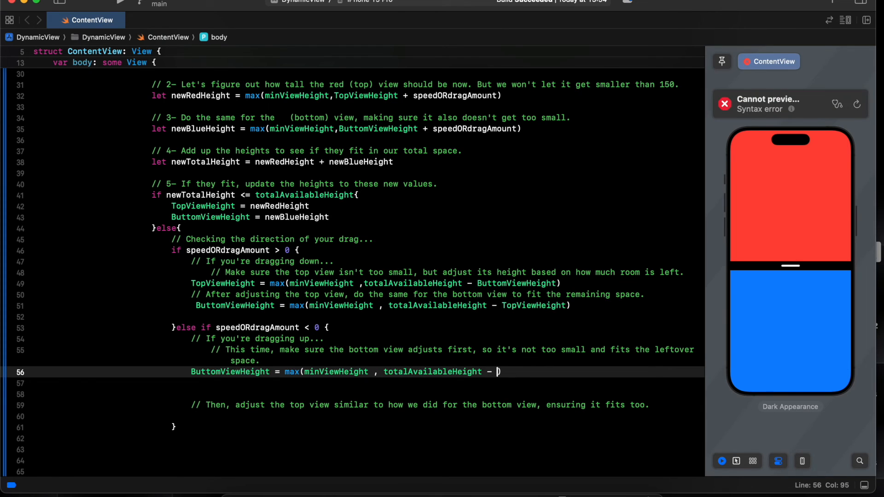
text(TopViewHeight)
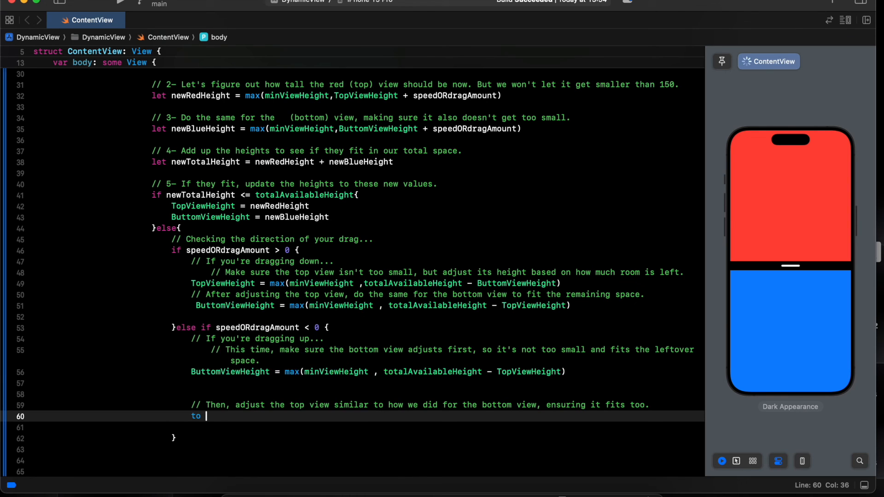
Replace line 60's stray text with TopViewHeight = max(minViewHeight, totalAvailableHeight - ButtomViewHeight).
key(Backspace)
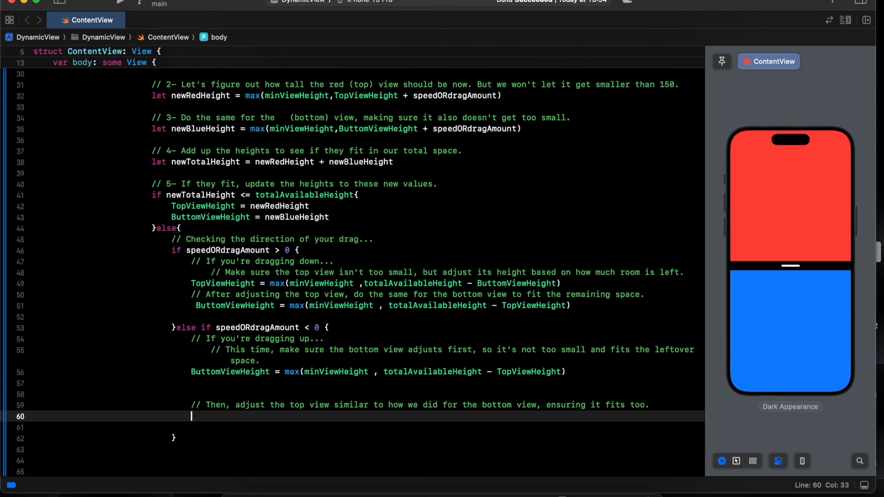
text(TopViewHeight)
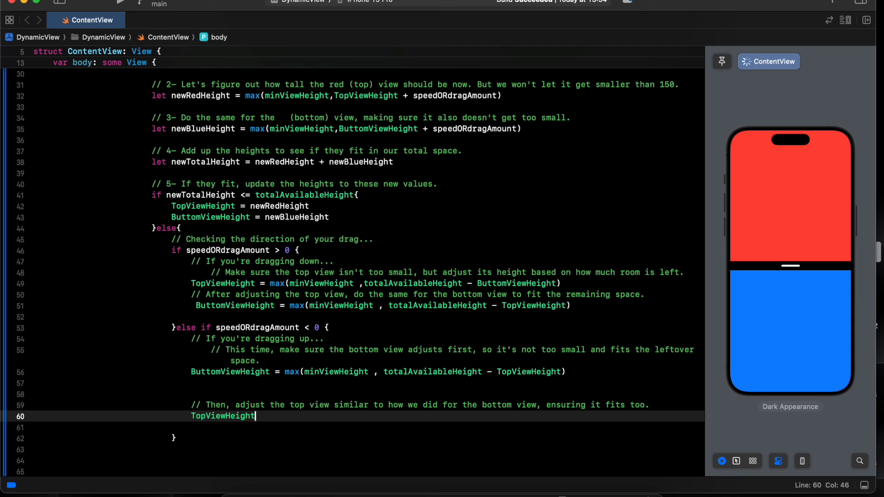
text(= max(min)
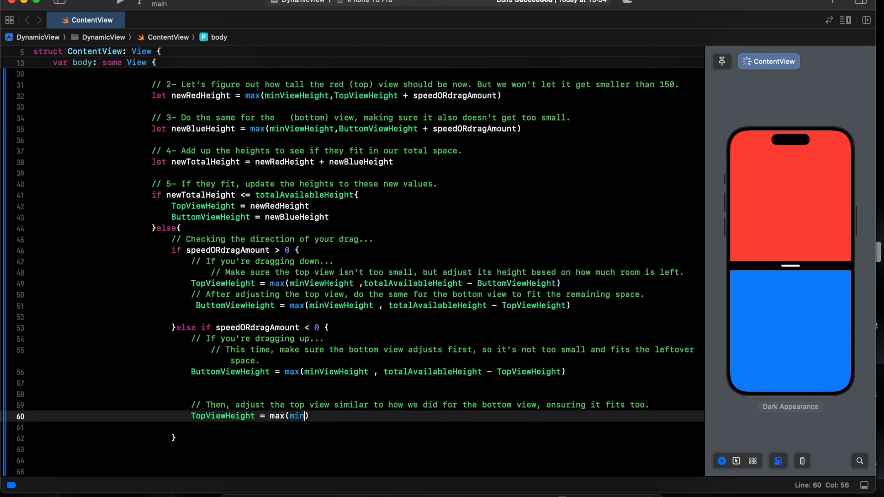
text(ViewHeight,)
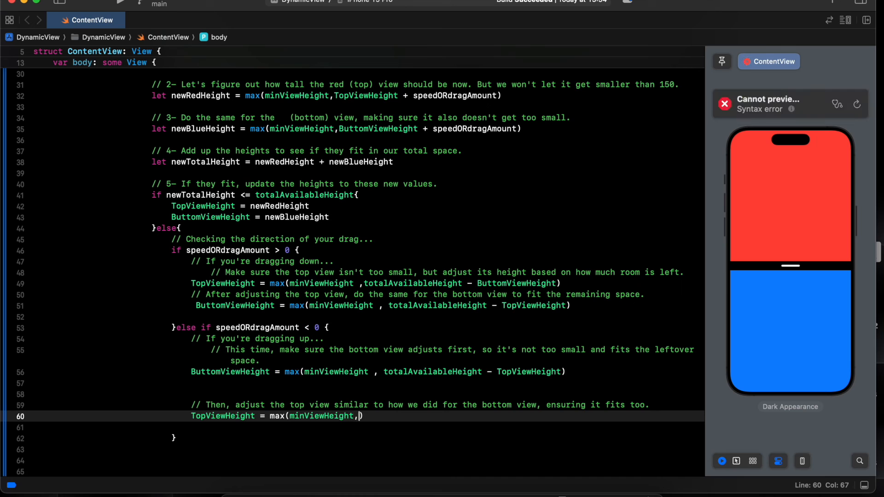
text(totalAvailableHeight -)
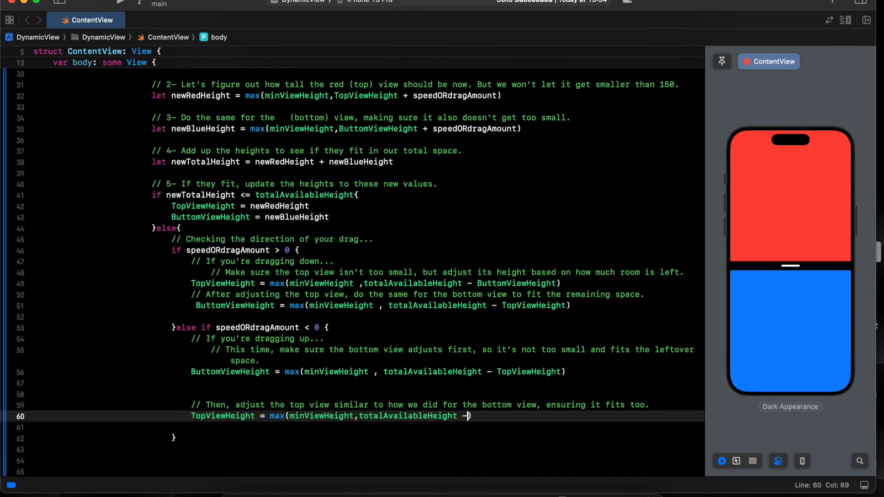
text(but)
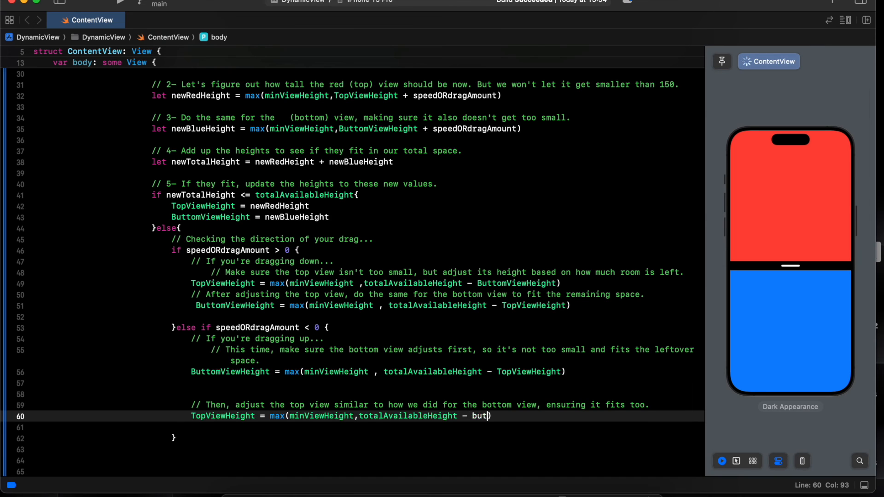
text(tomViewHeight)
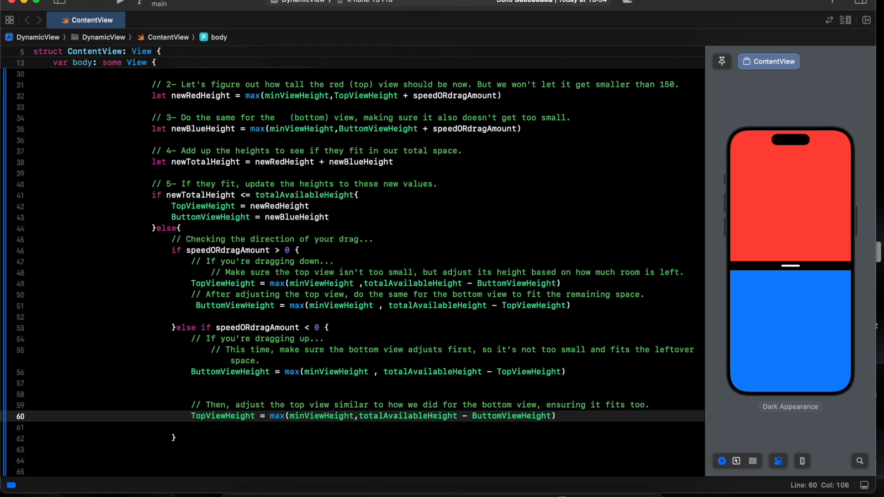
scroll(down, 3)
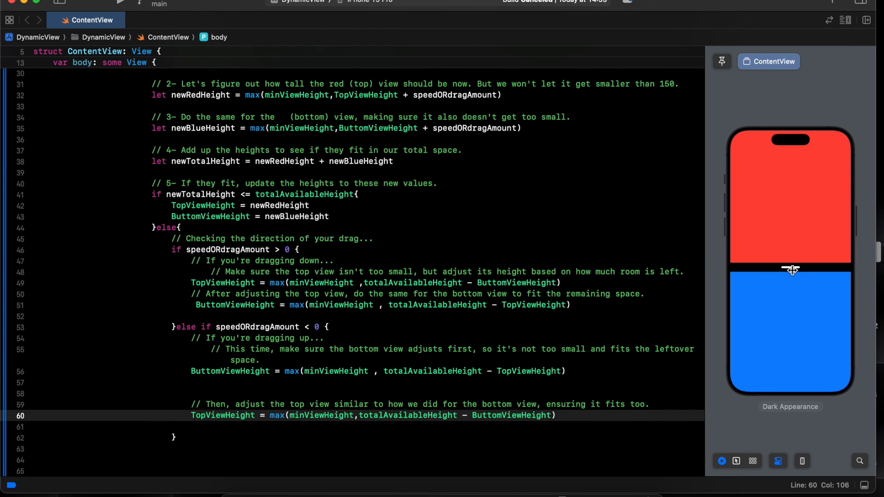
Drag the handle in the canvas preview up and down to test resizing the red and blue views.
drag(792, 270, 792, 214)
text(-)
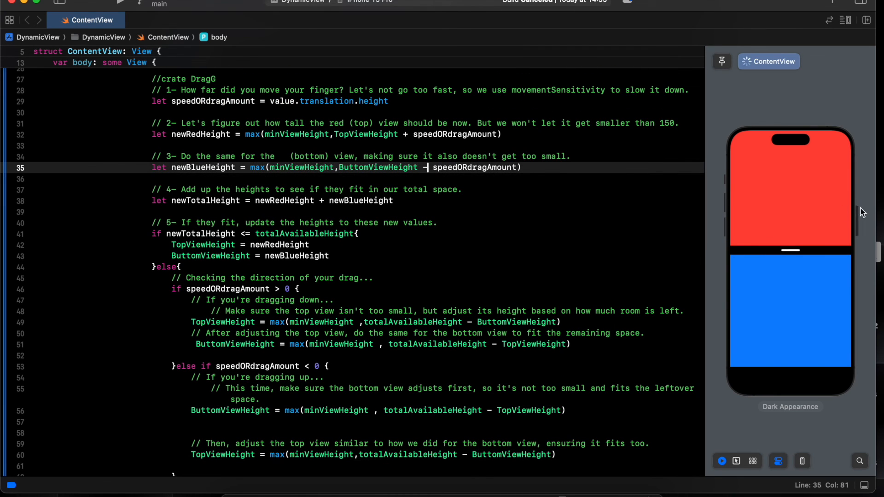
drag(791, 251, 791, 267)
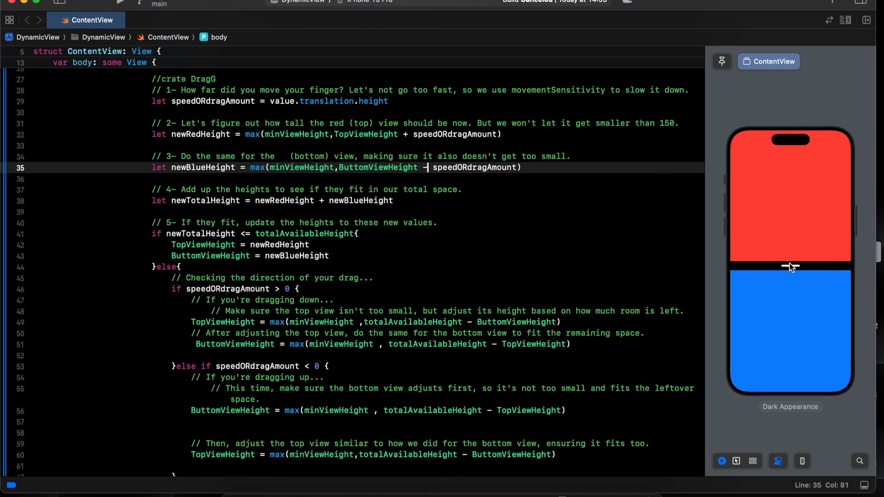
drag(790, 266, 787, 180)
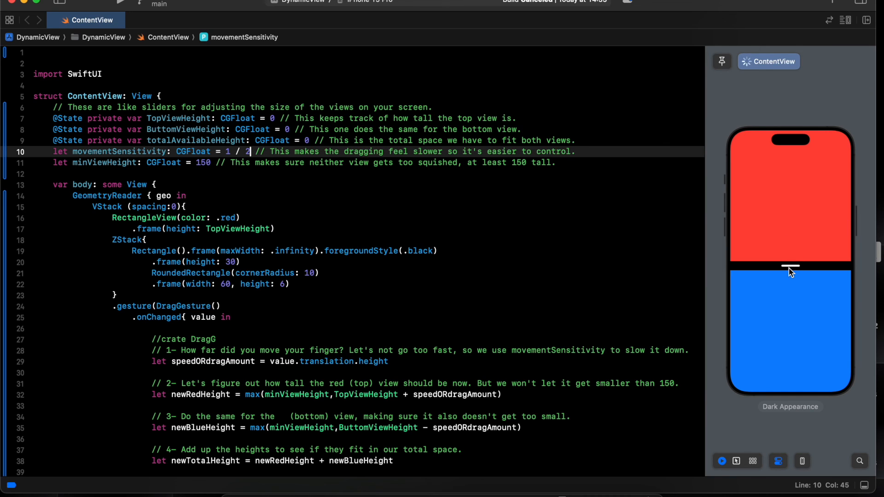
drag(789, 268, 789, 178)
text(3)
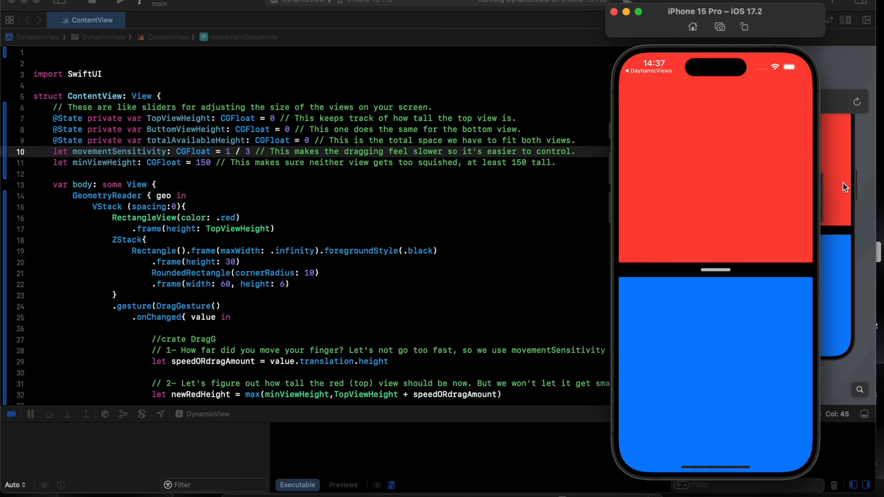
Drag the Simulator's black handle bar down then up, leaving the red top much shorter than the blue.
drag(715, 269, 715, 351)
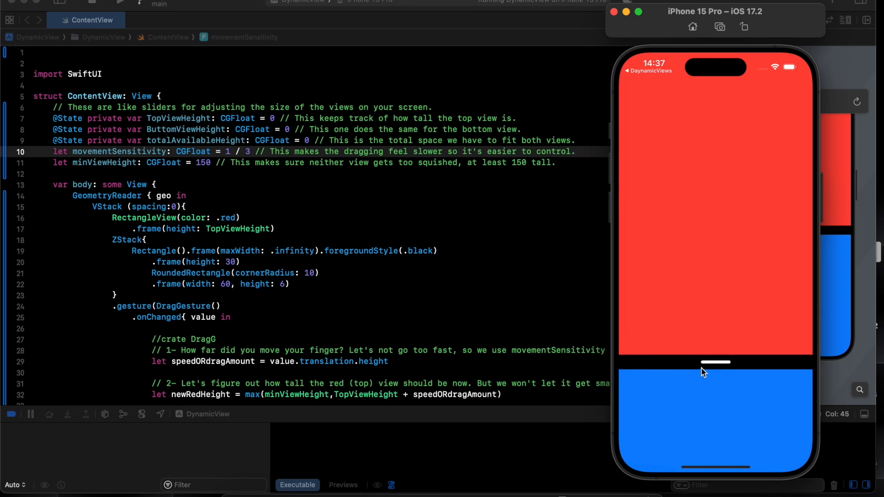
drag(715, 362, 715, 181)
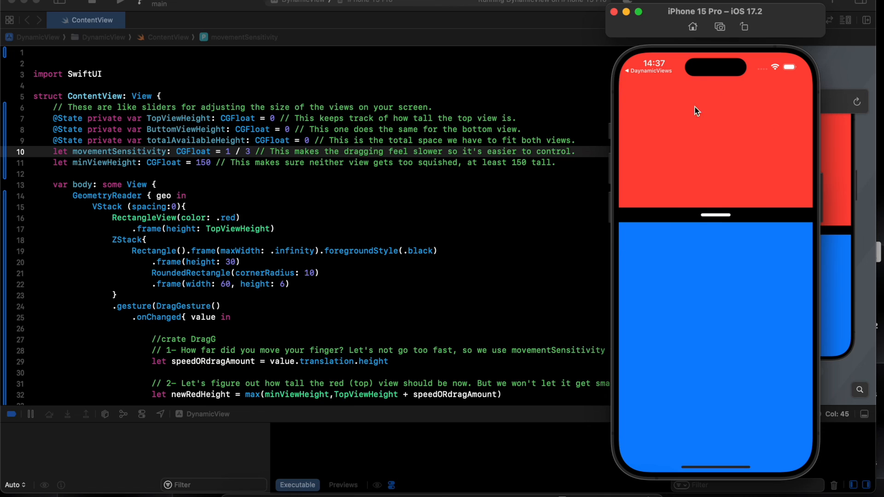
mouse_move(772, 315)
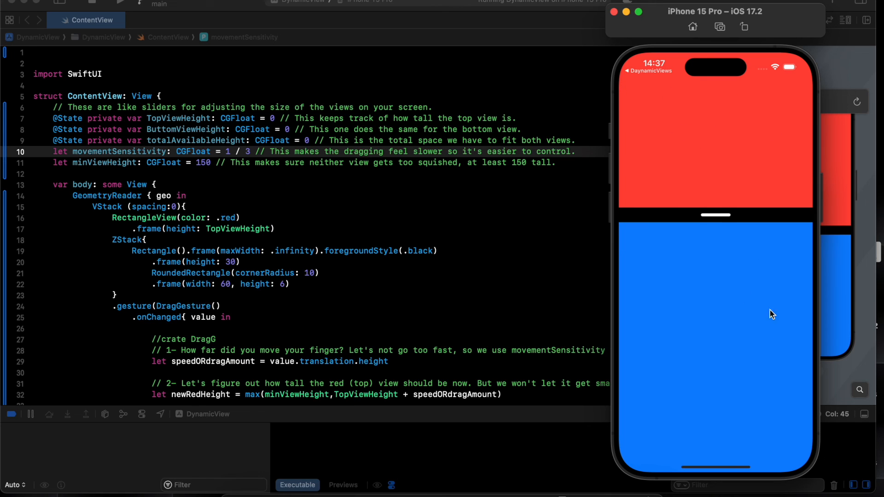